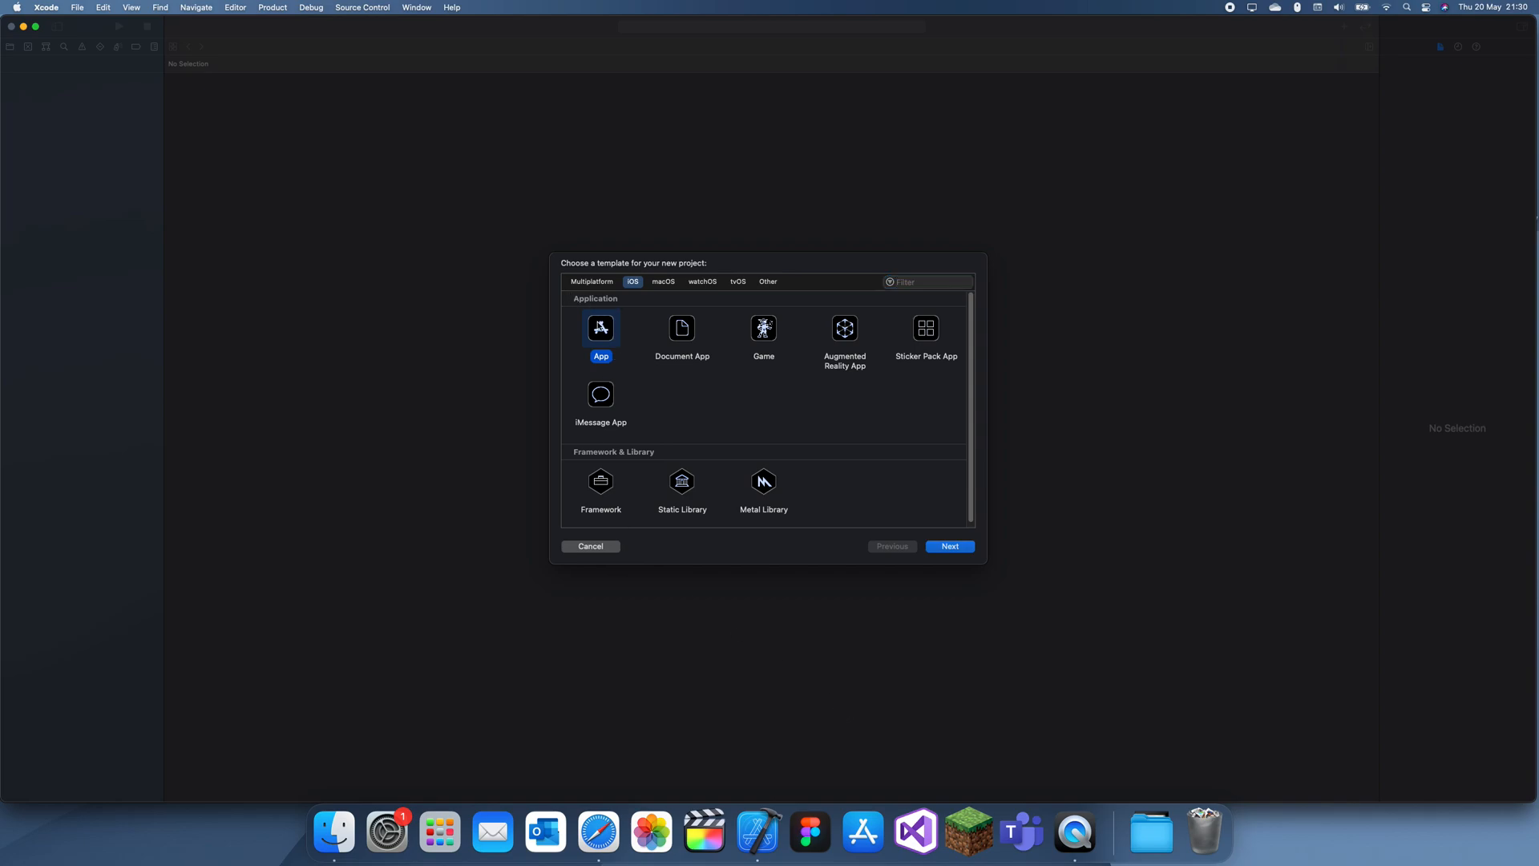
Step: Name the new iOS App project 'disable/enable_light/darkM' and proceed to the save location
{"action": "left_click", "coordinate": [947, 545]}
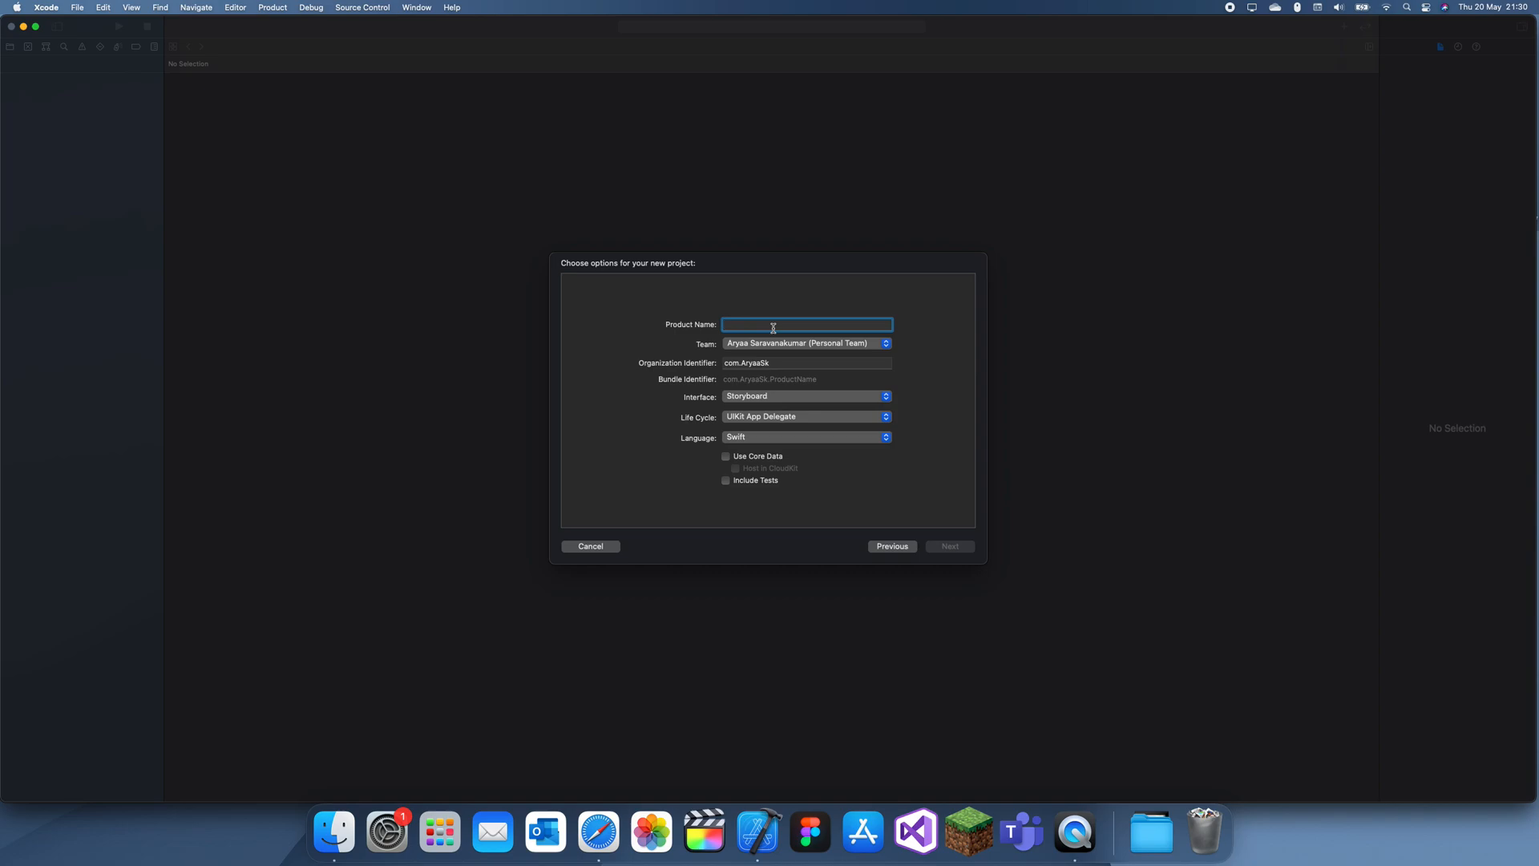
{"action": "type", "text": "disable"}
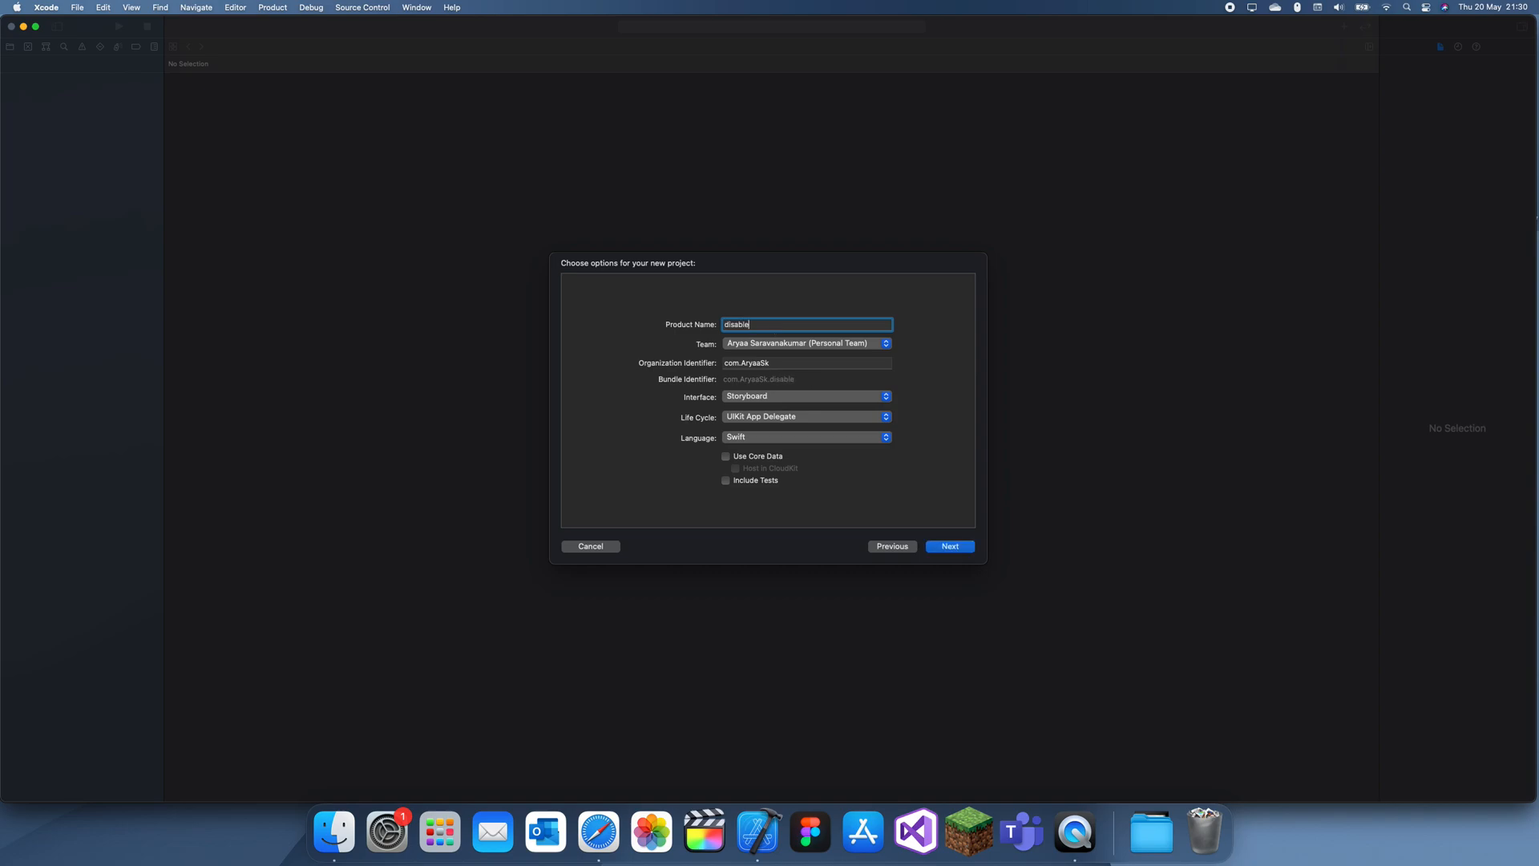
{"action": "type", "text": "/enable"}
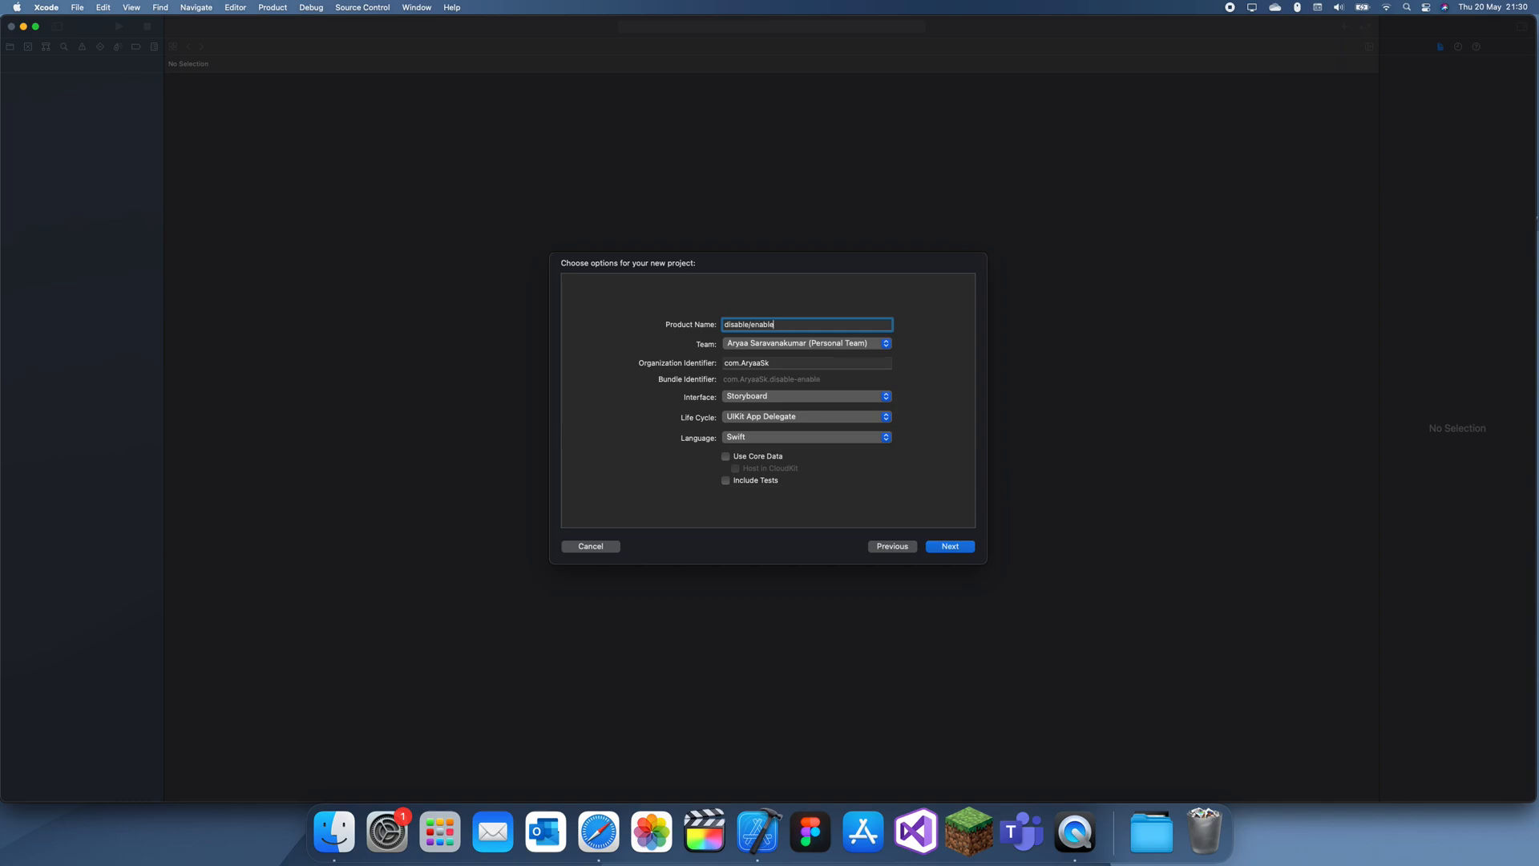
{"action": "type", "text": "_light"}
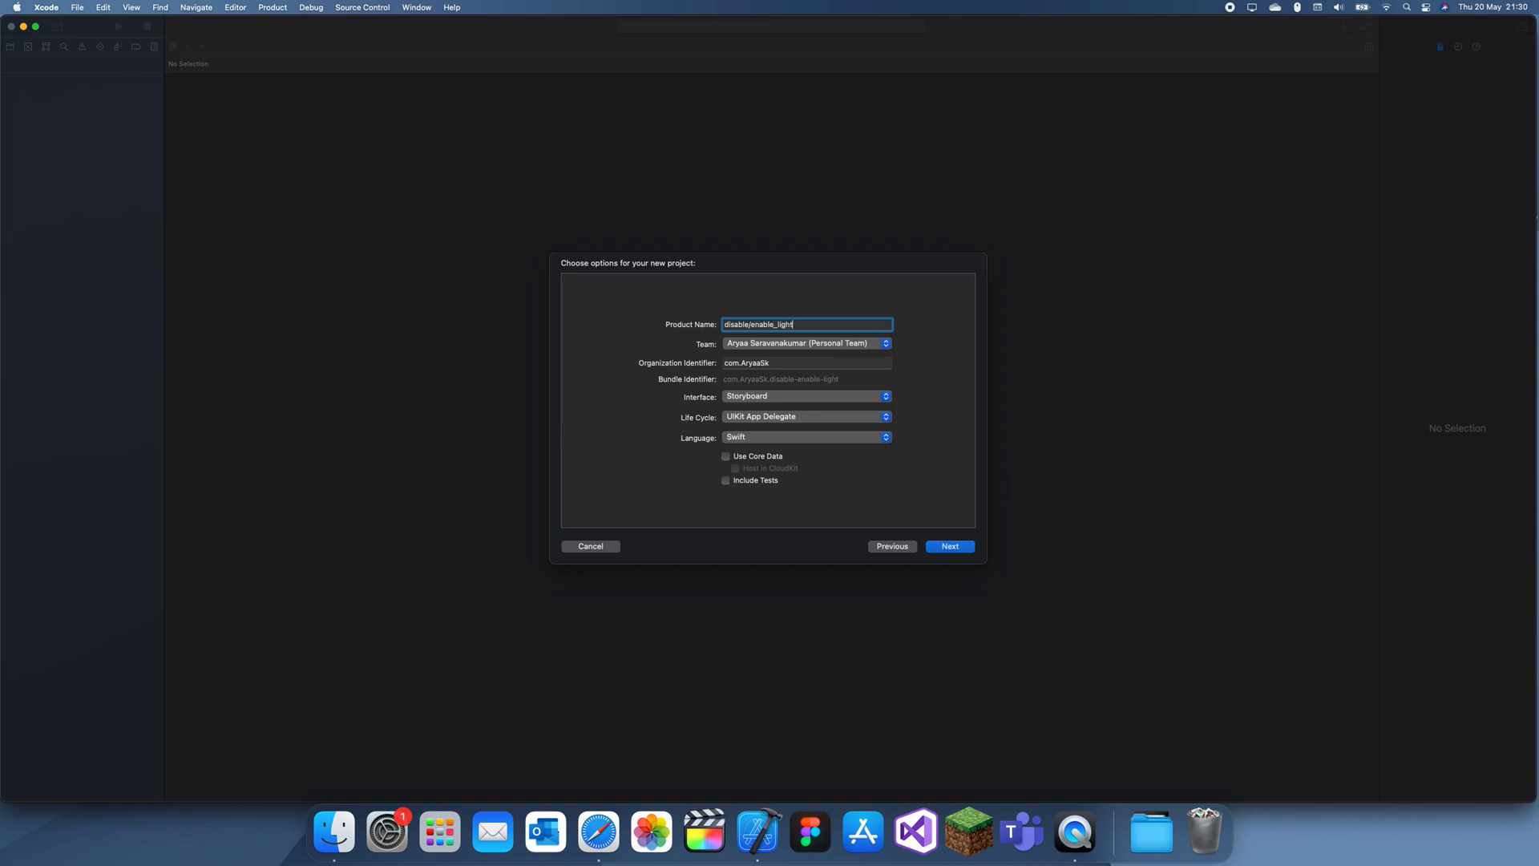
{"action": "type", "text": "/darkM"}
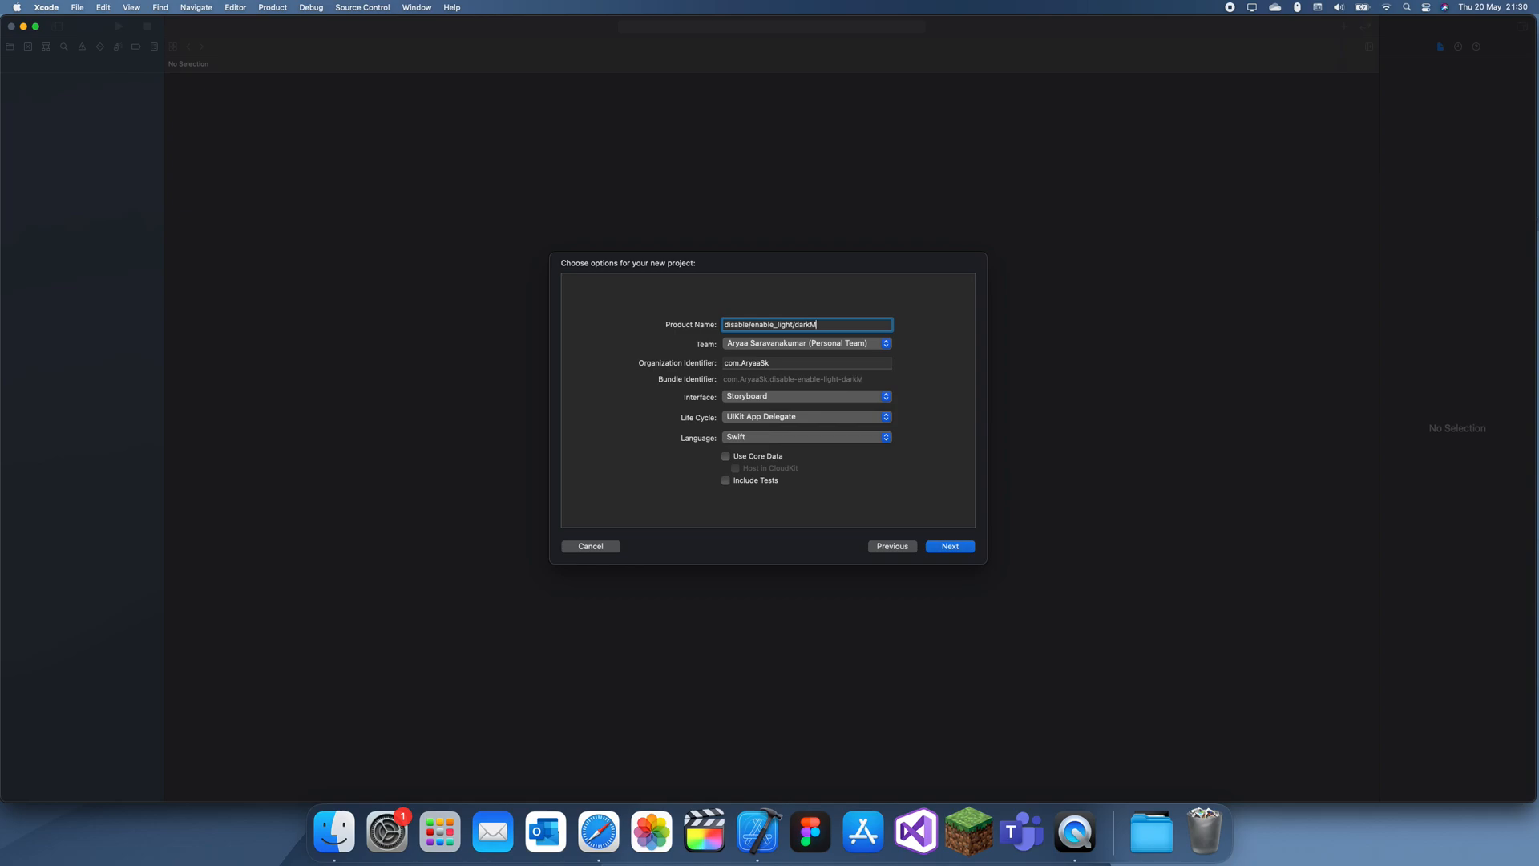
{"action": "left_click", "coordinate": [947, 545]}
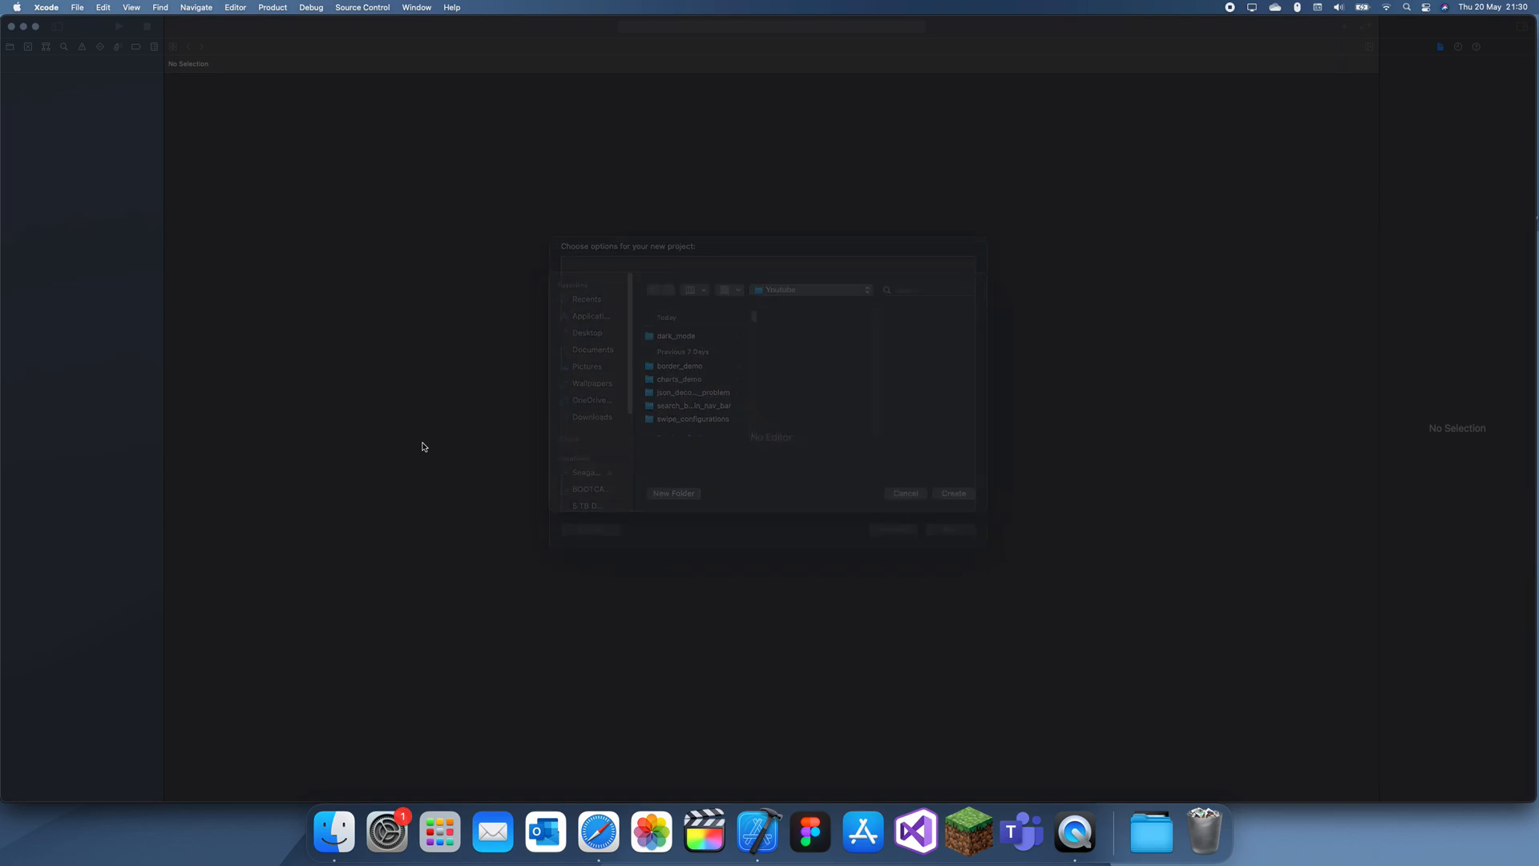
Step: Open the dark_mode project and select its Info.plist in the project navigator
{"action": "left_click", "coordinate": [950, 492]}
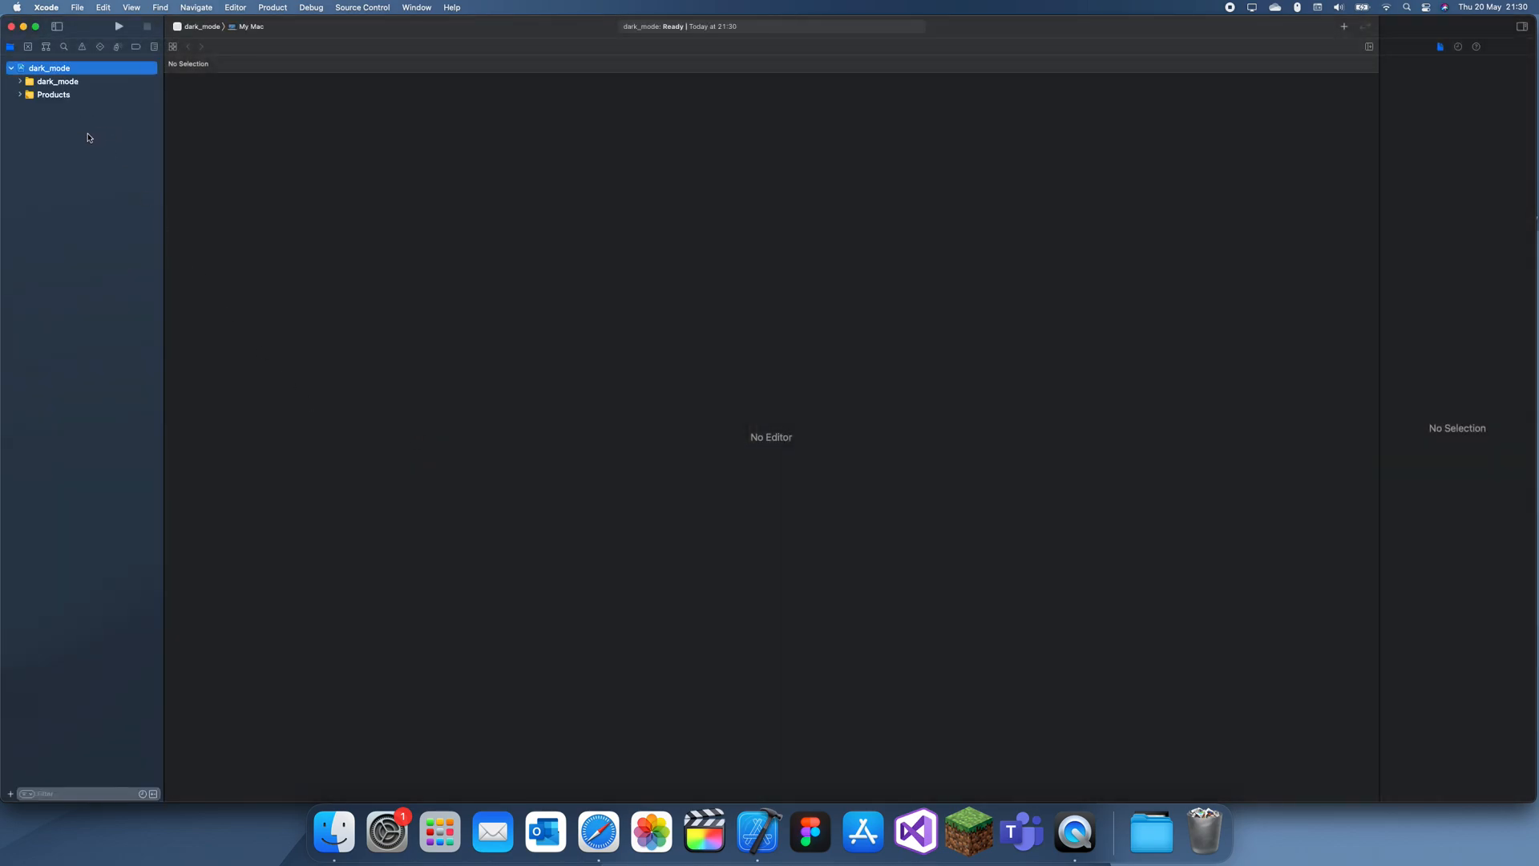
{"action": "left_click", "coordinate": [50, 67]}
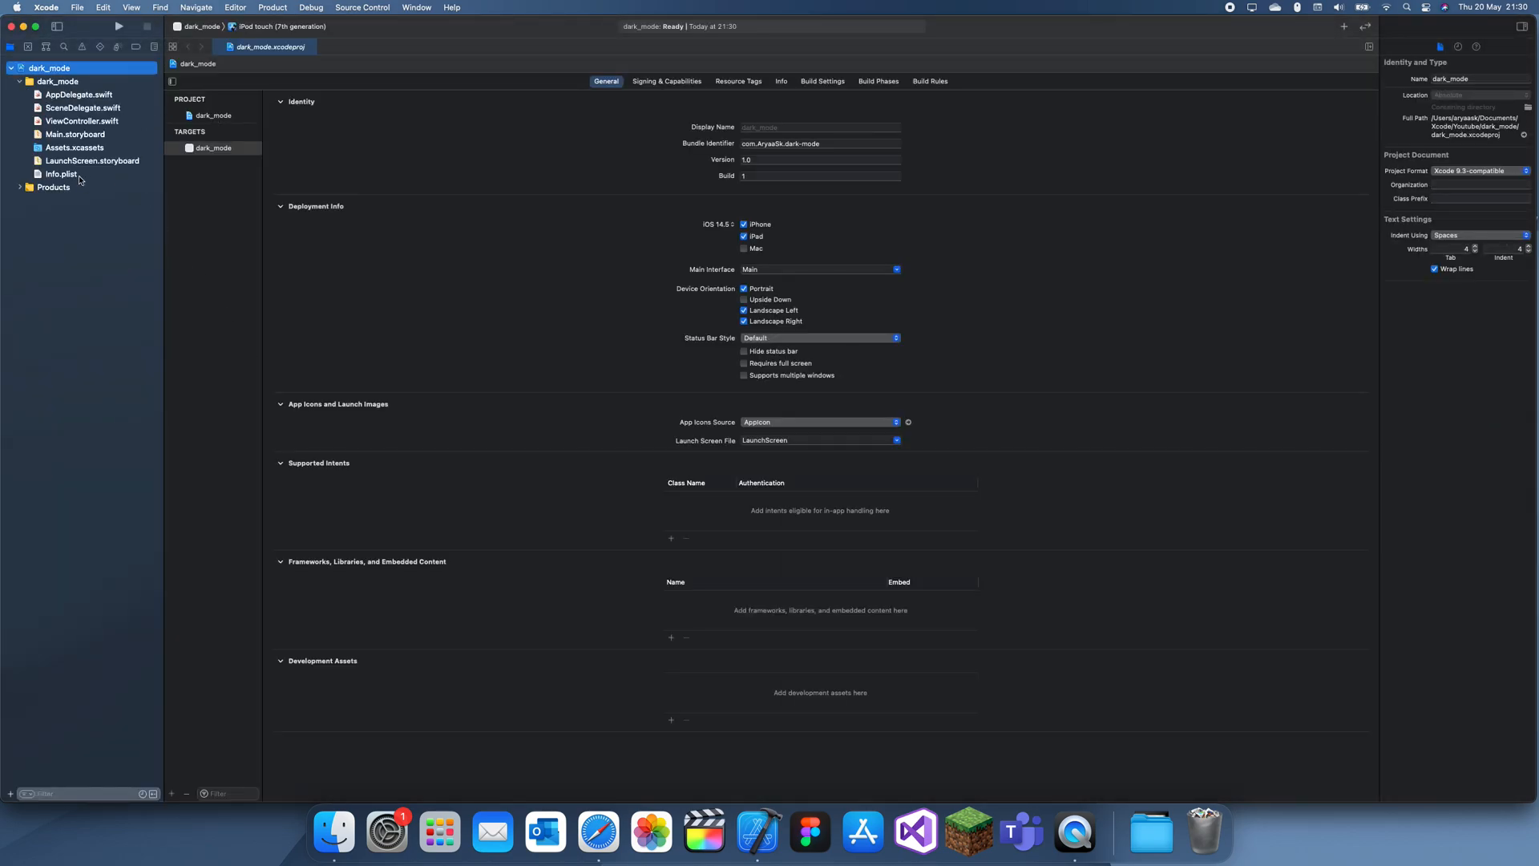
{"action": "left_click", "coordinate": [61, 173]}
{"action": "type", "text": "Appearance"}
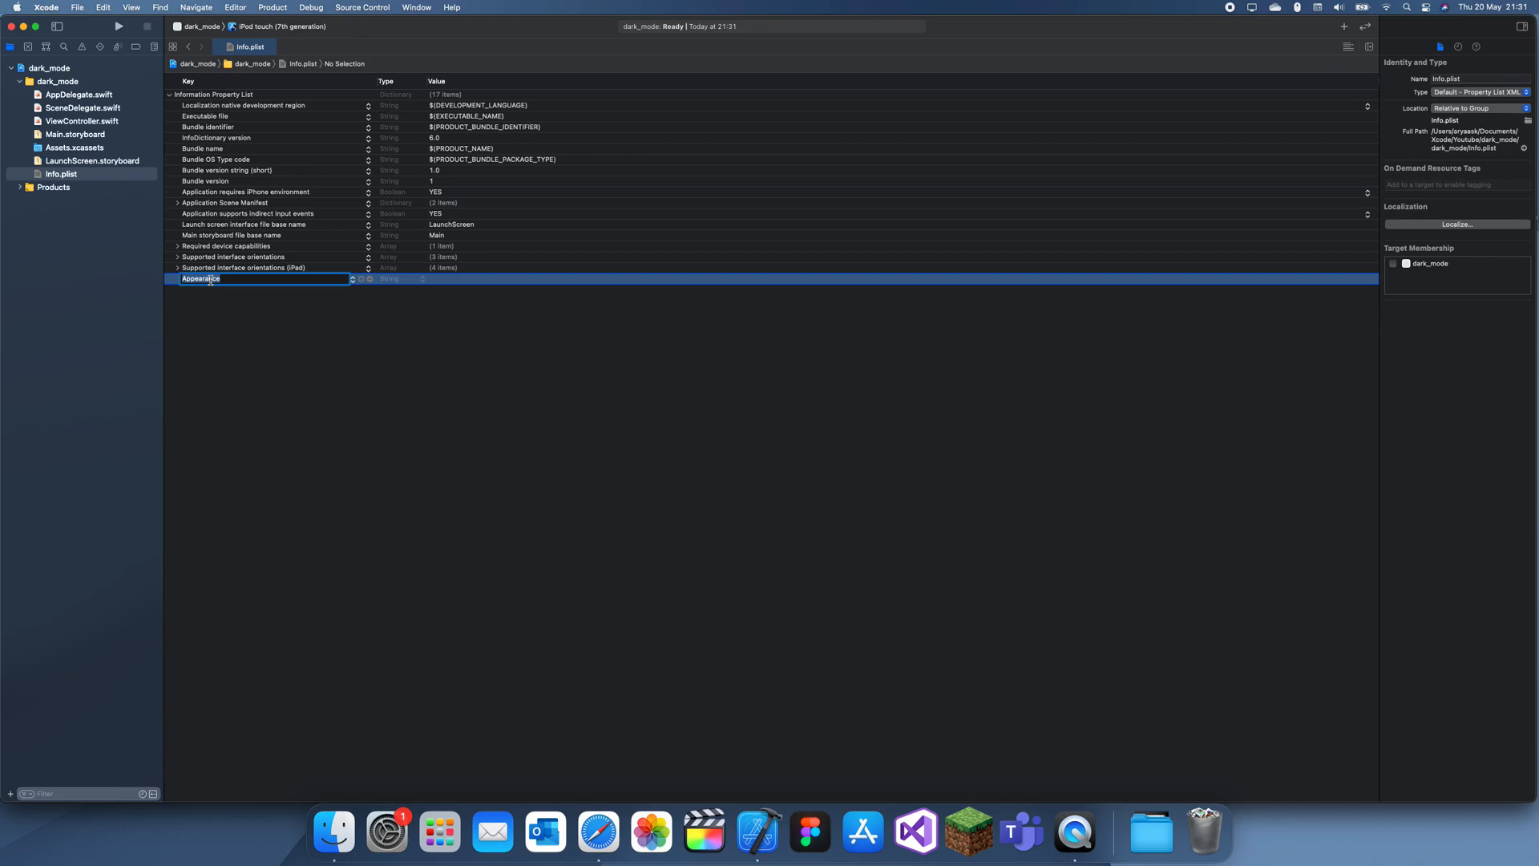
{"action": "mouse_move", "coordinate": [134, 318]}
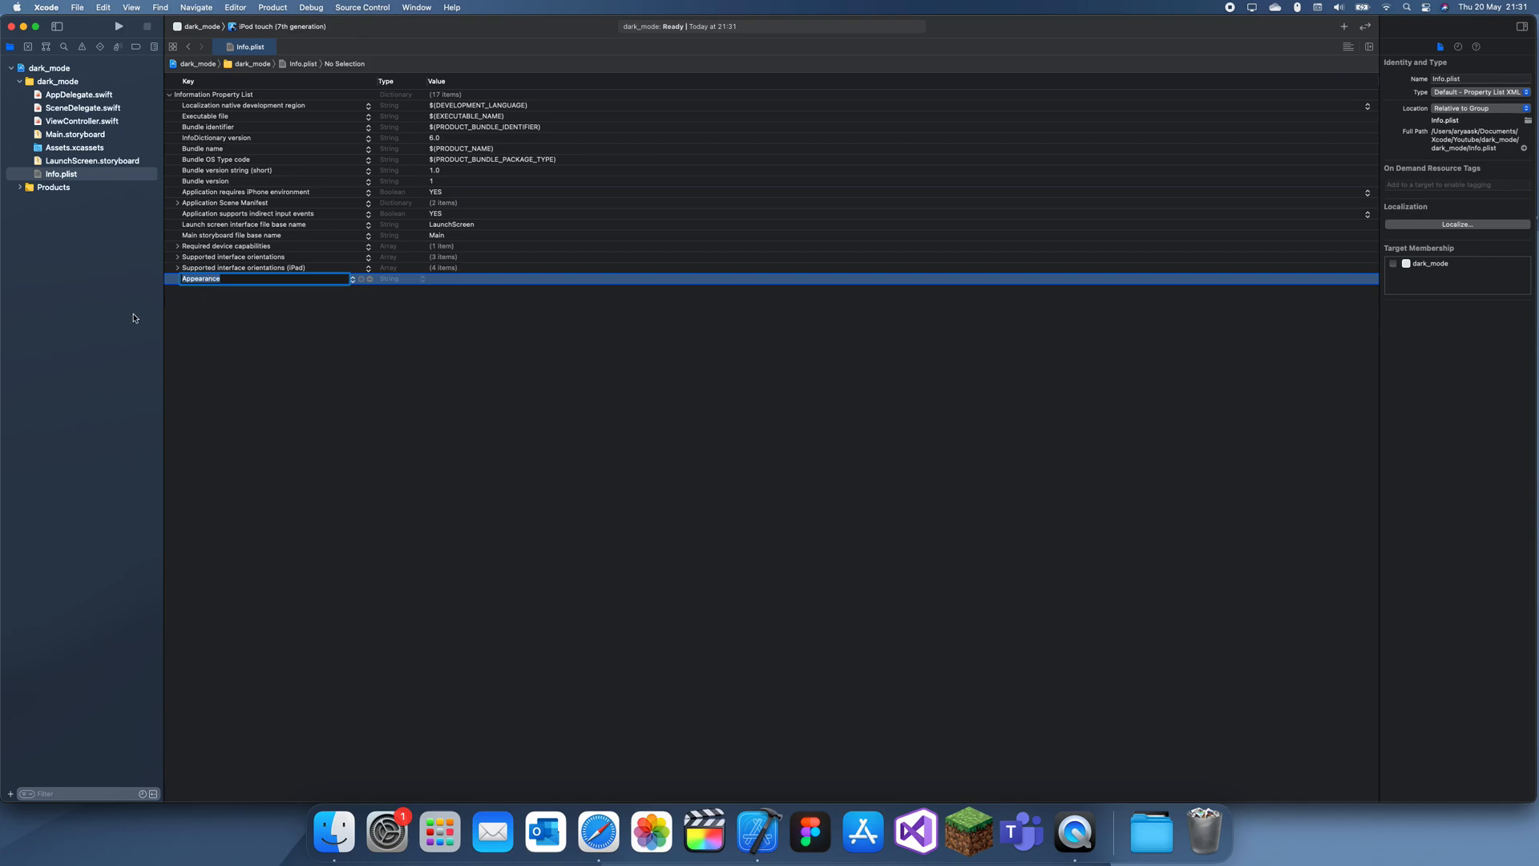
{"action": "mouse_move", "coordinate": [129, 322]}
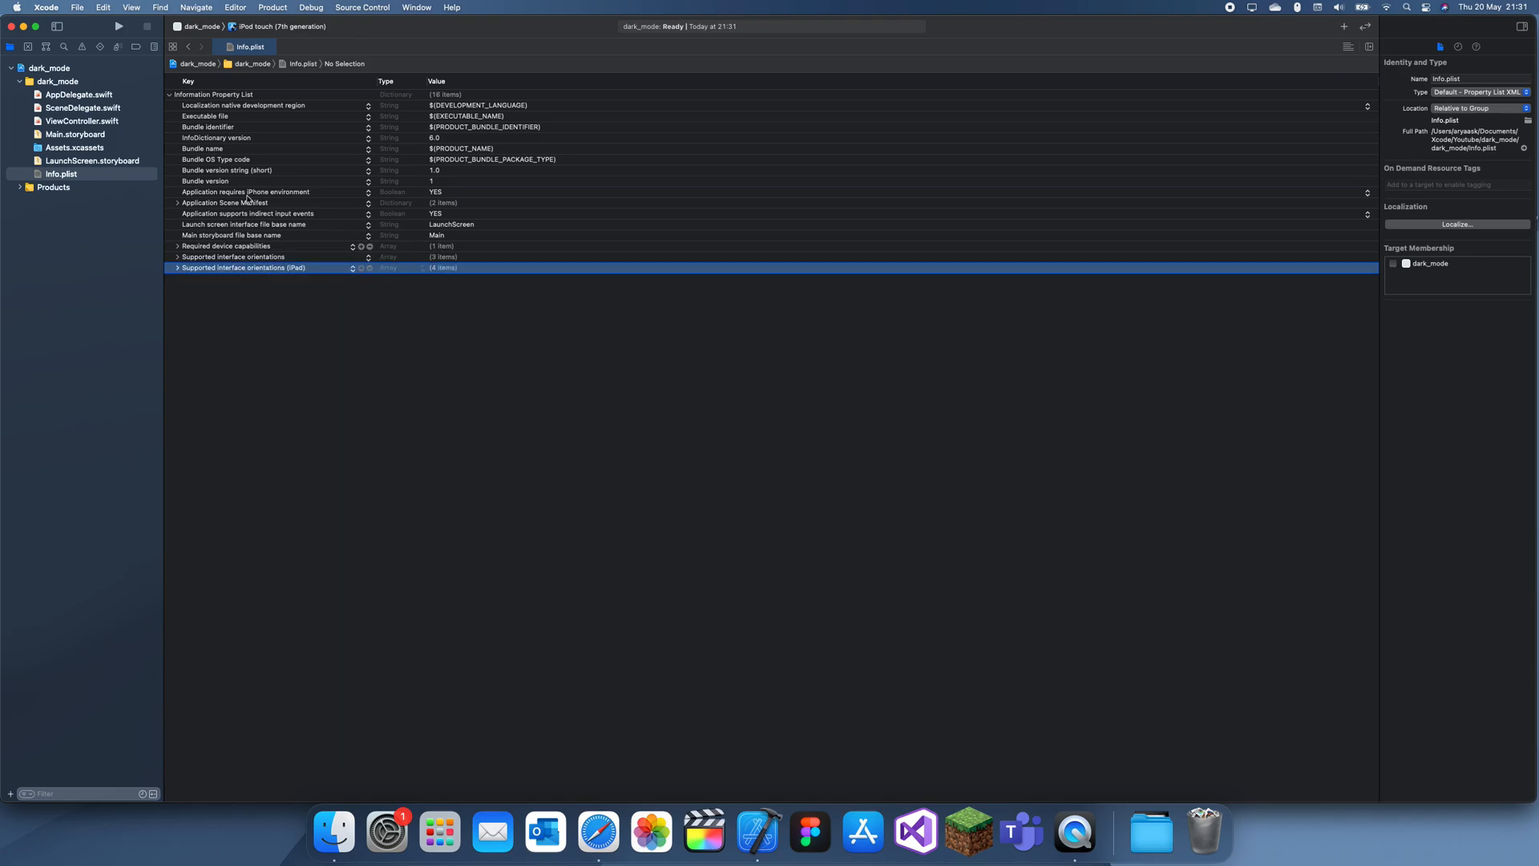
Step: View Info.plist as source and add a <key>UIUserInterfaceStyle</key> line
{"action": "right_click", "coordinate": [61, 173]}
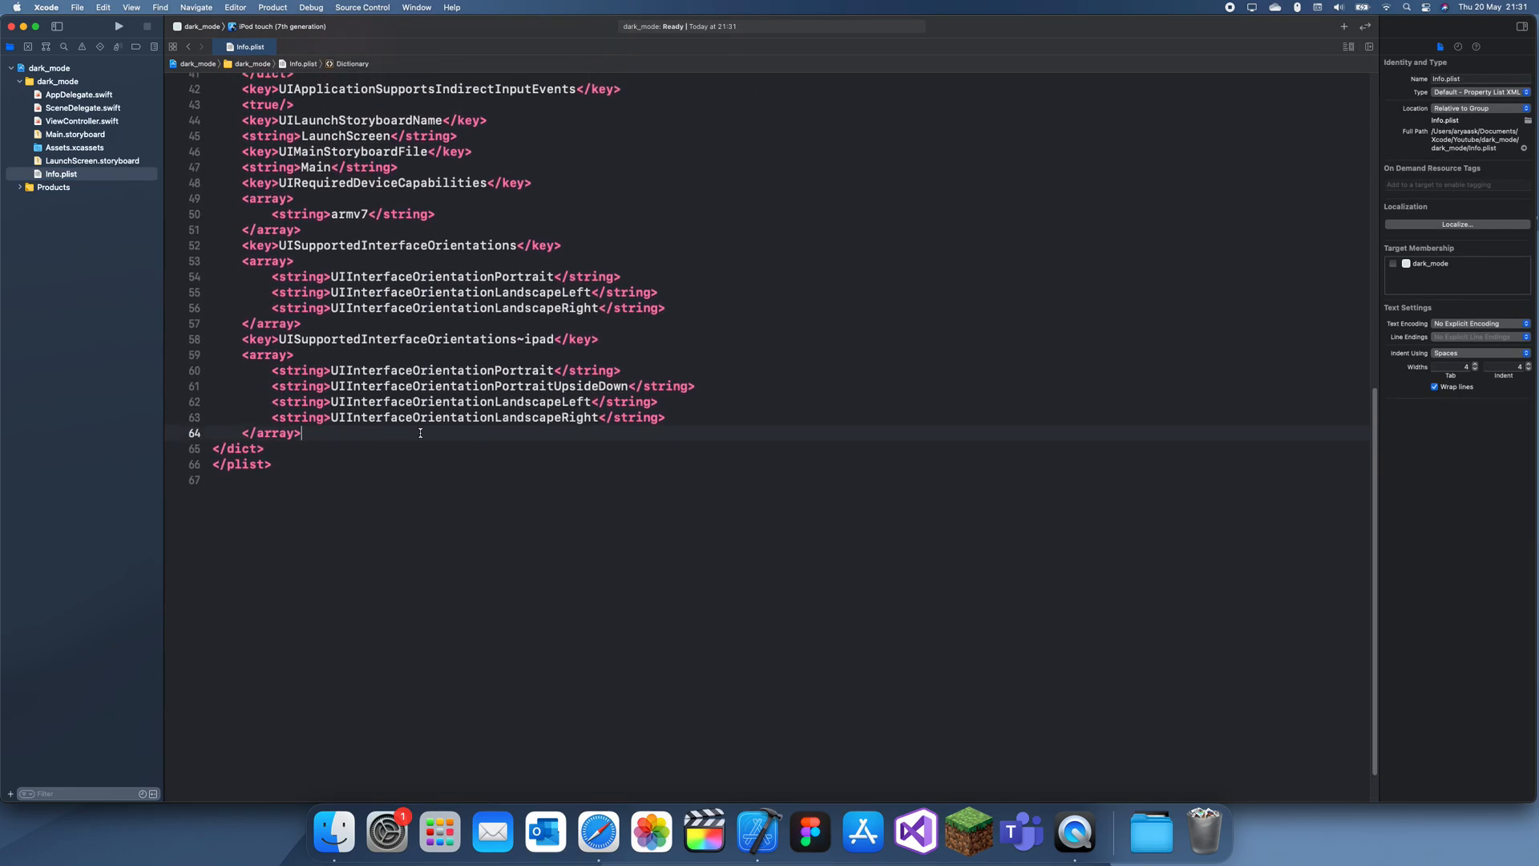
{"action": "type", "text": ", ke"}
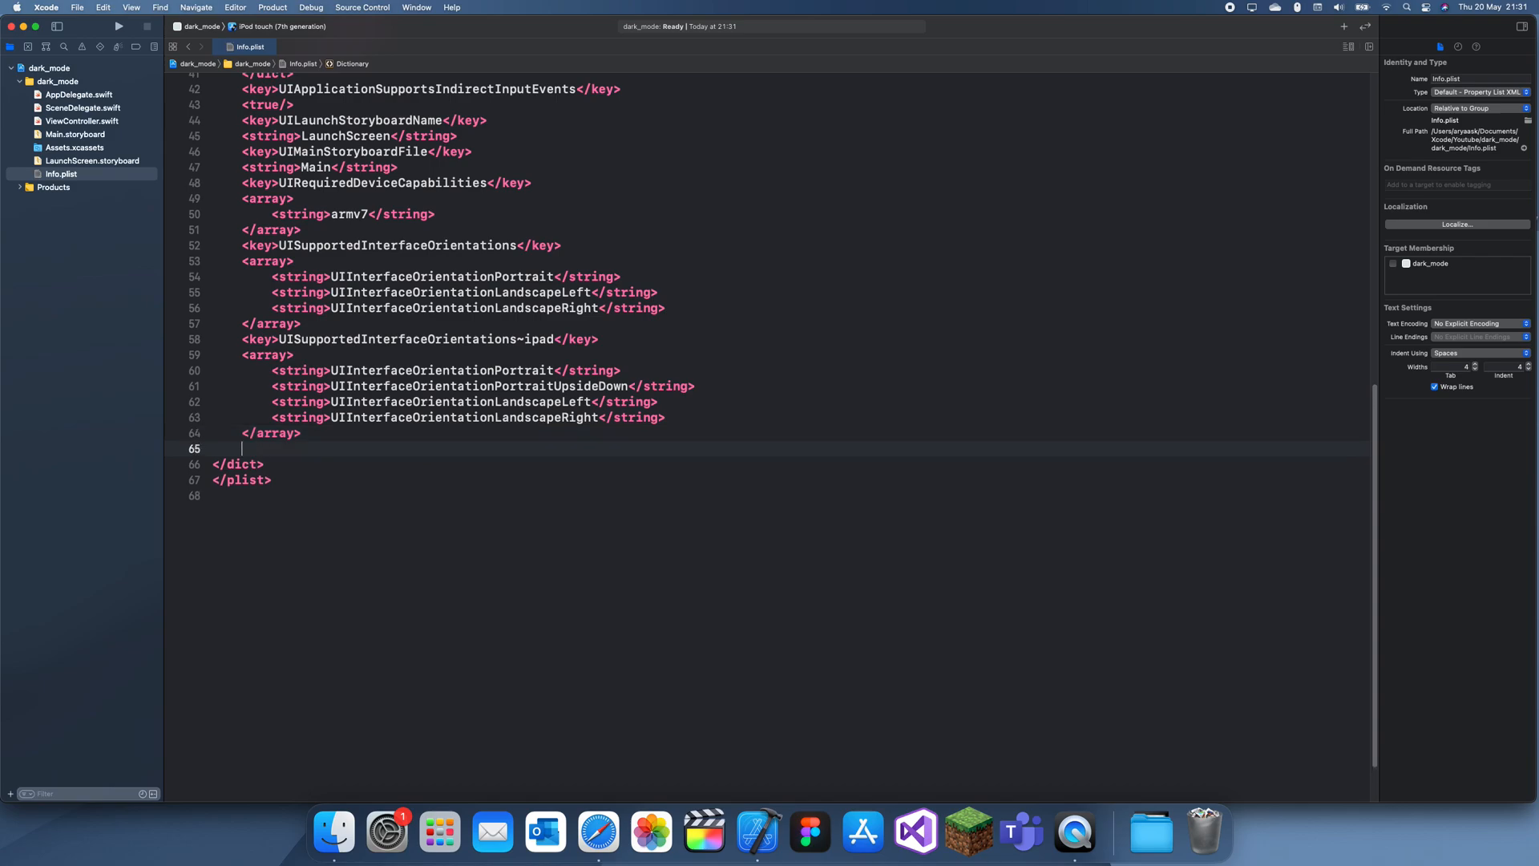
{"action": "type", "text": "<keu>"}
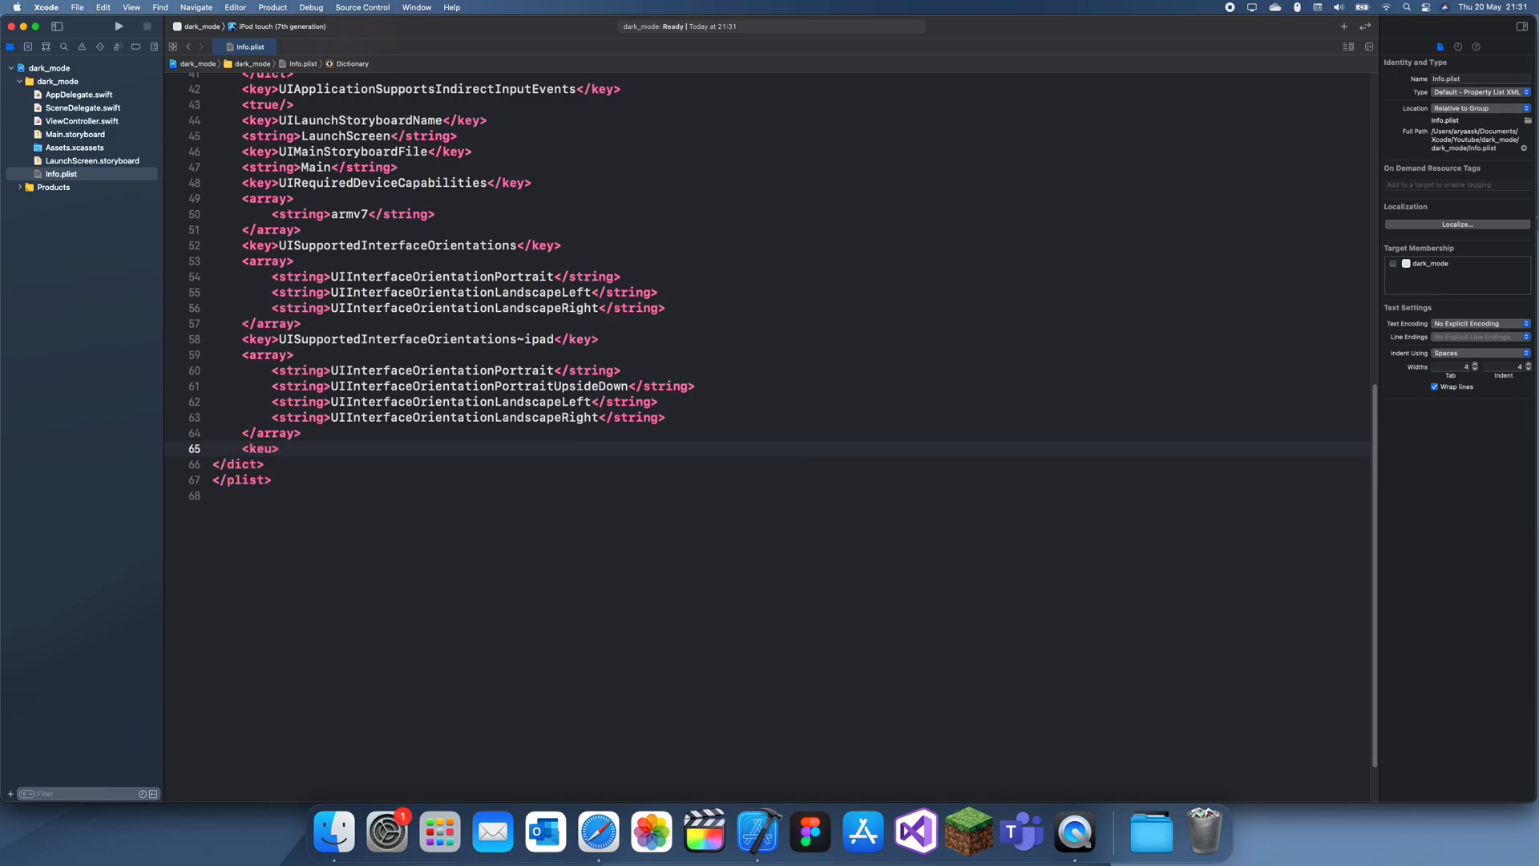
{"action": "type", "text": "UIUserInterfa"}
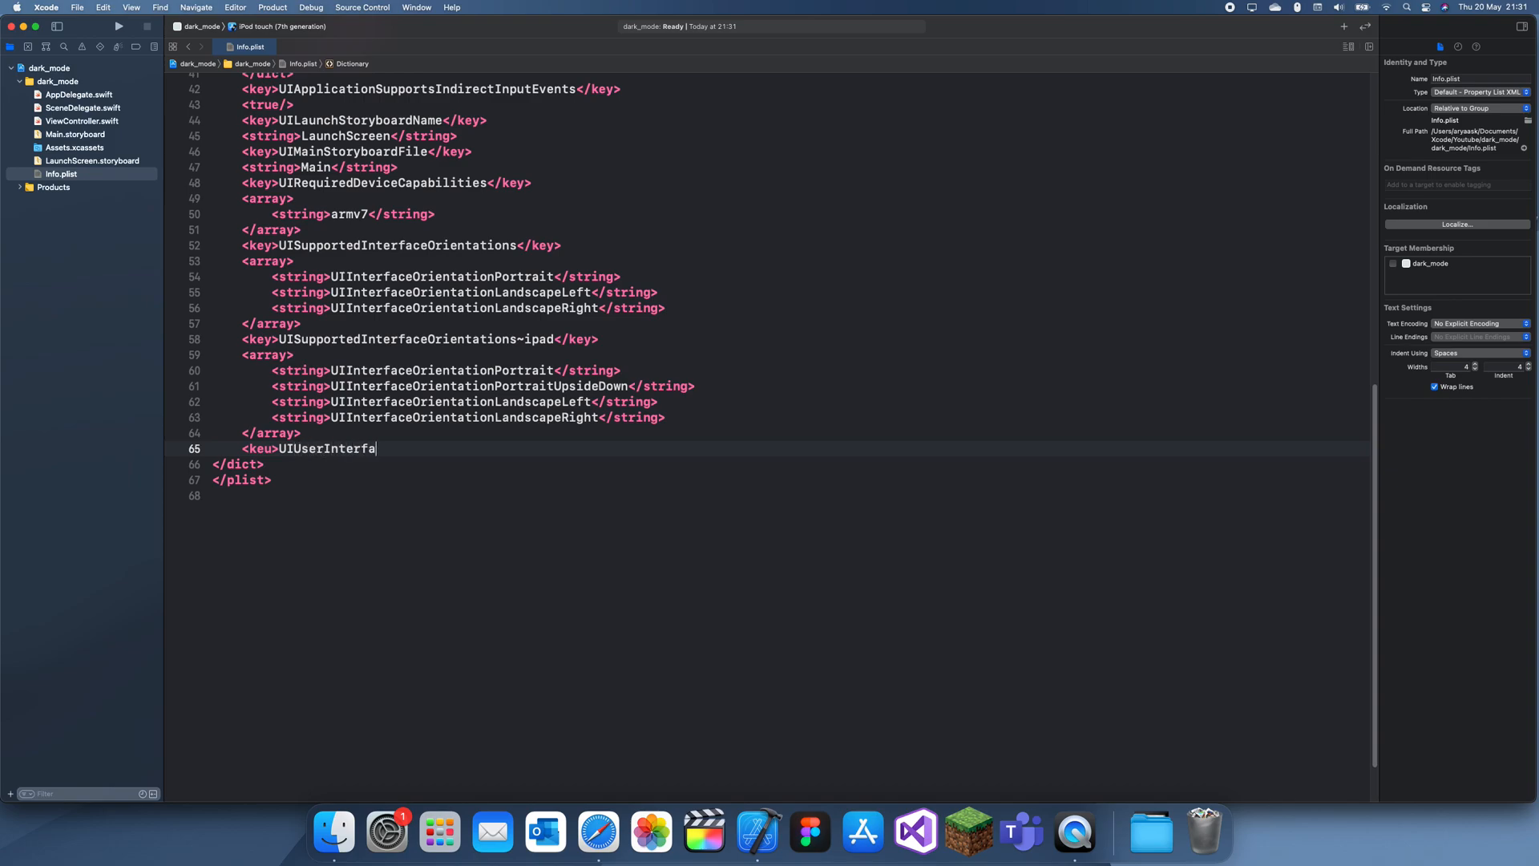
{"action": "type", "text": "ceStyle"}
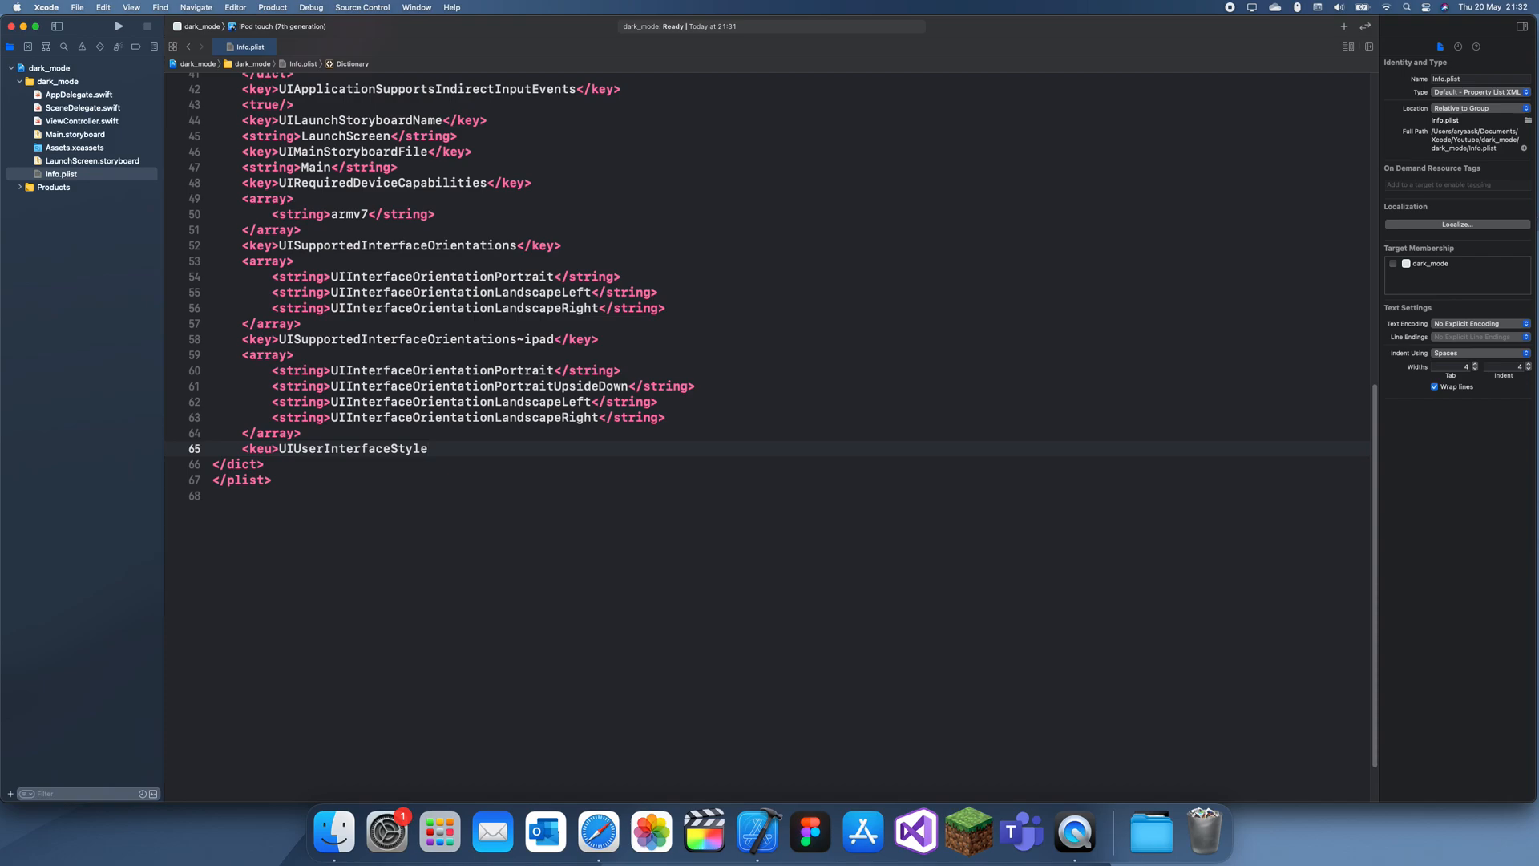
{"action": "type", "text": "</key>"}
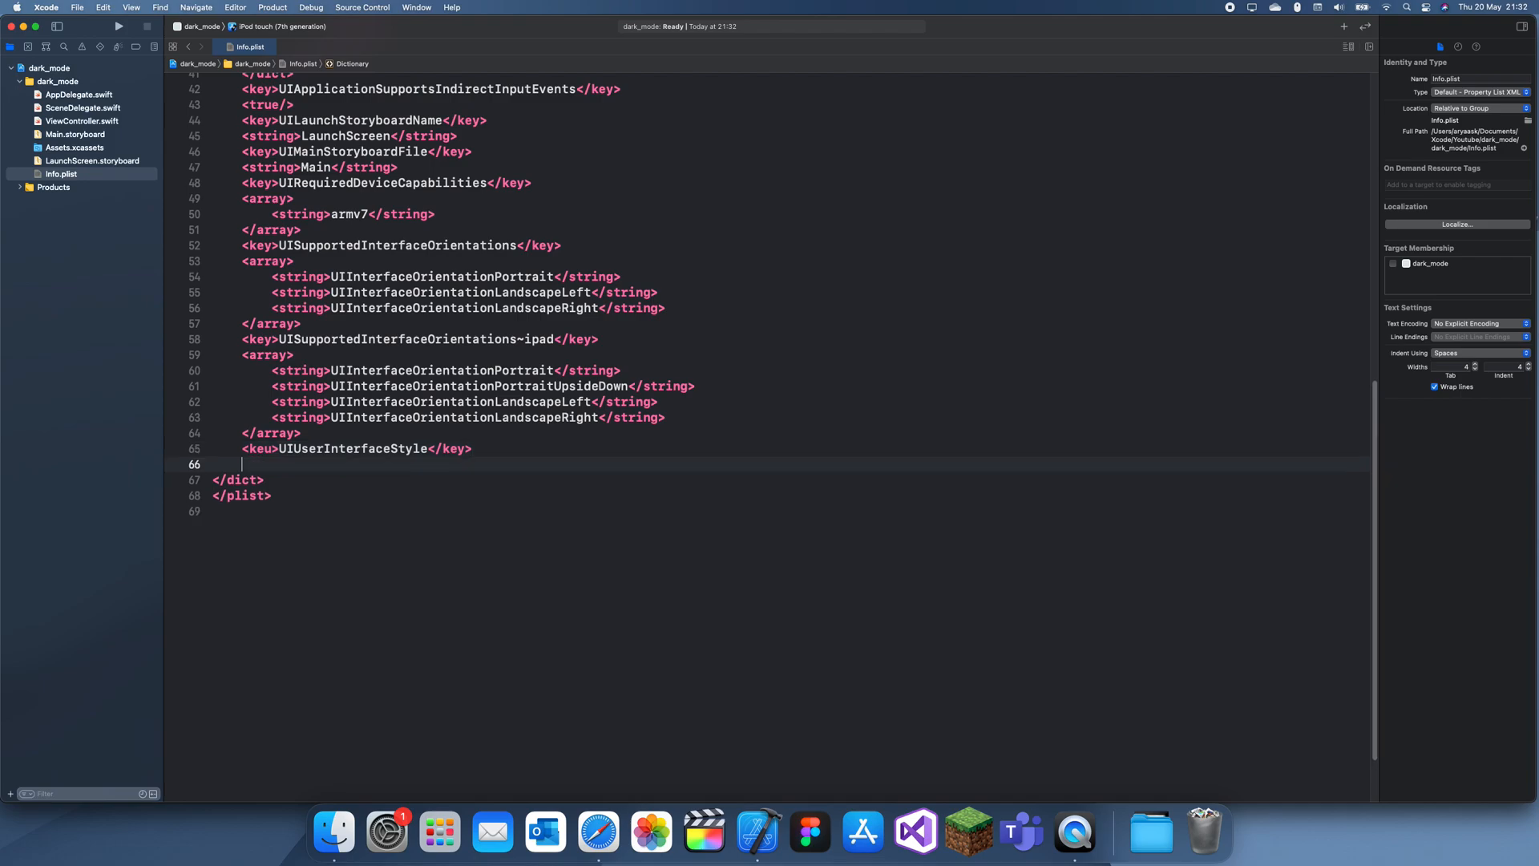
Step: Add the matching <string>Light</string> value line after the key
{"action": "type", "text": "<"}
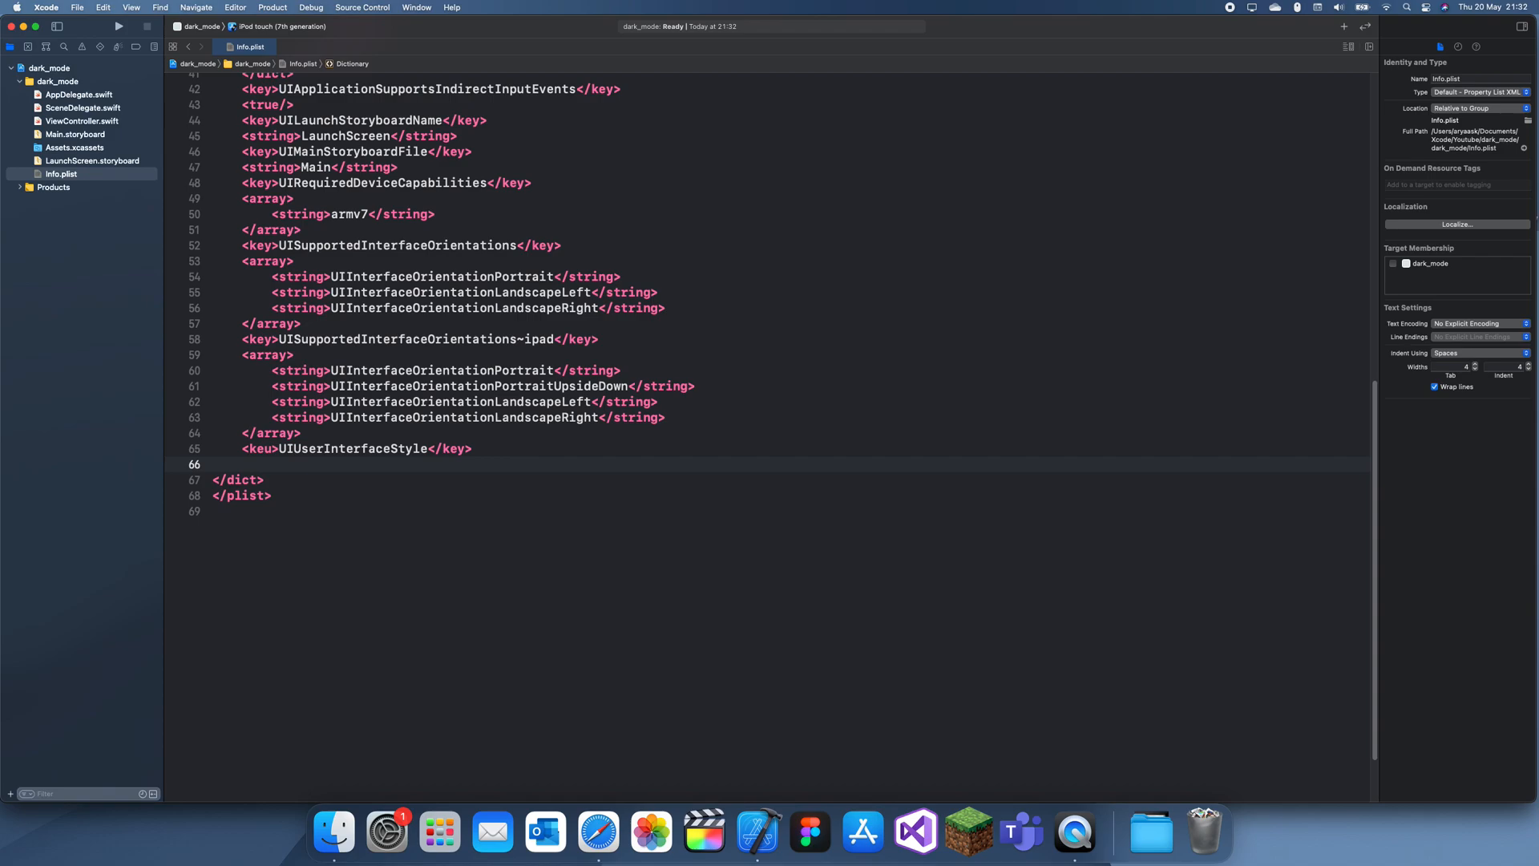
{"action": "type", "text": "S"}
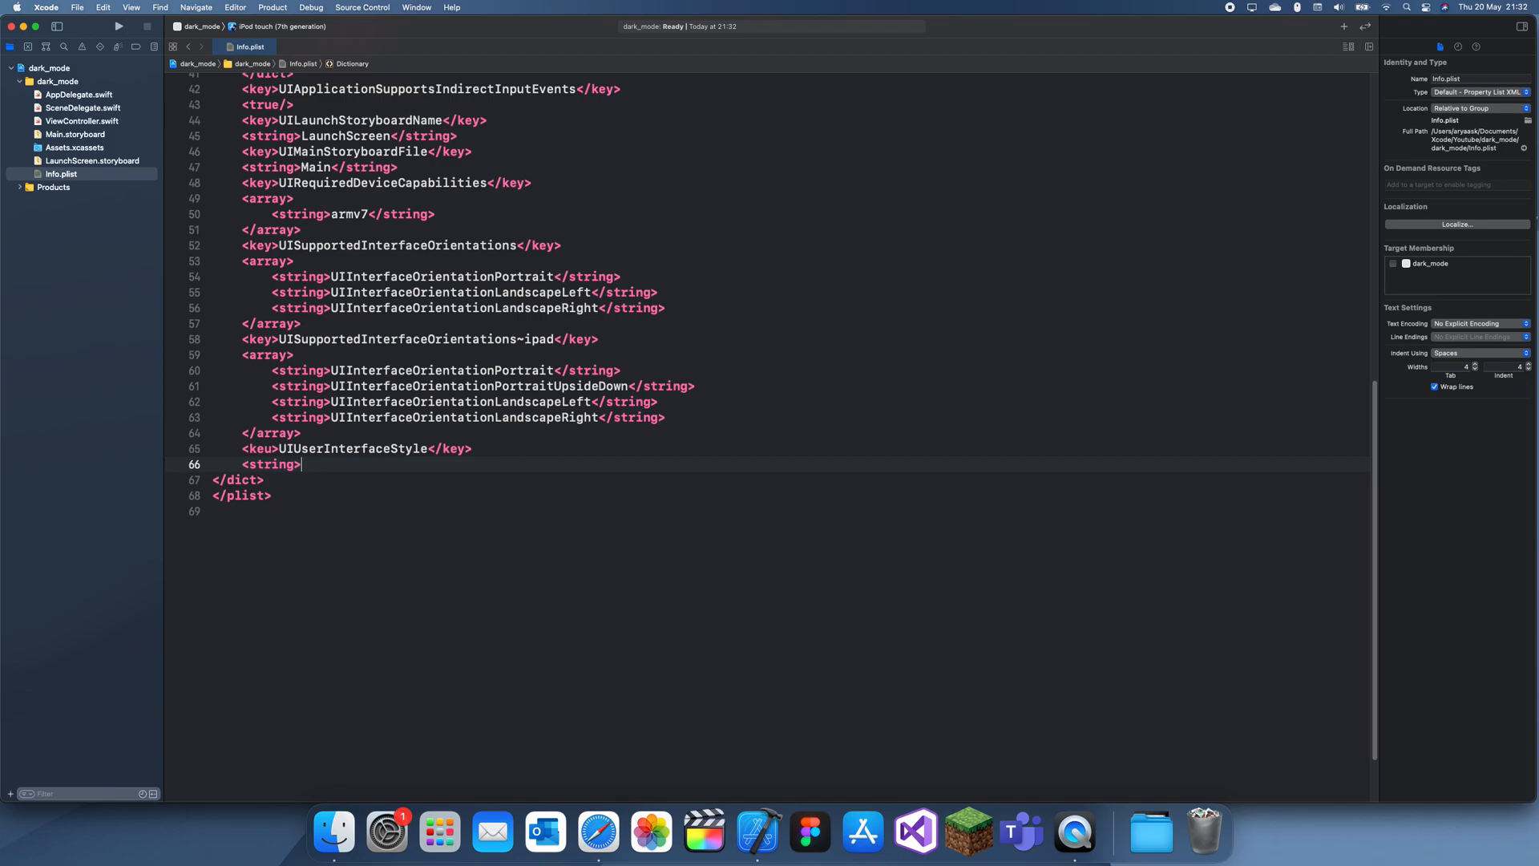
{"action": "type", "text": "Light"}
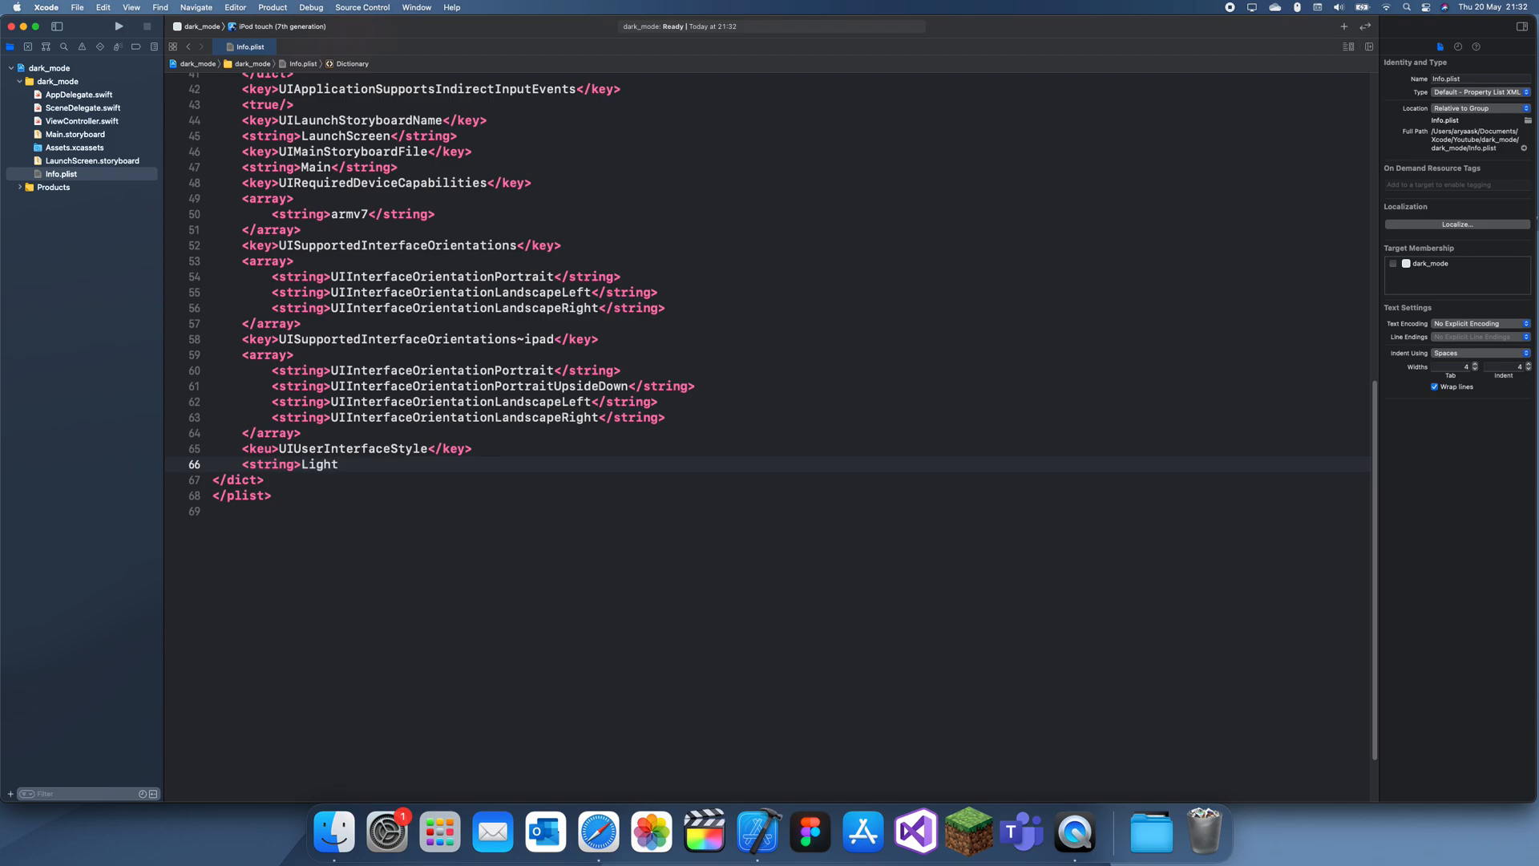
{"action": "type", "text": "</string>"}
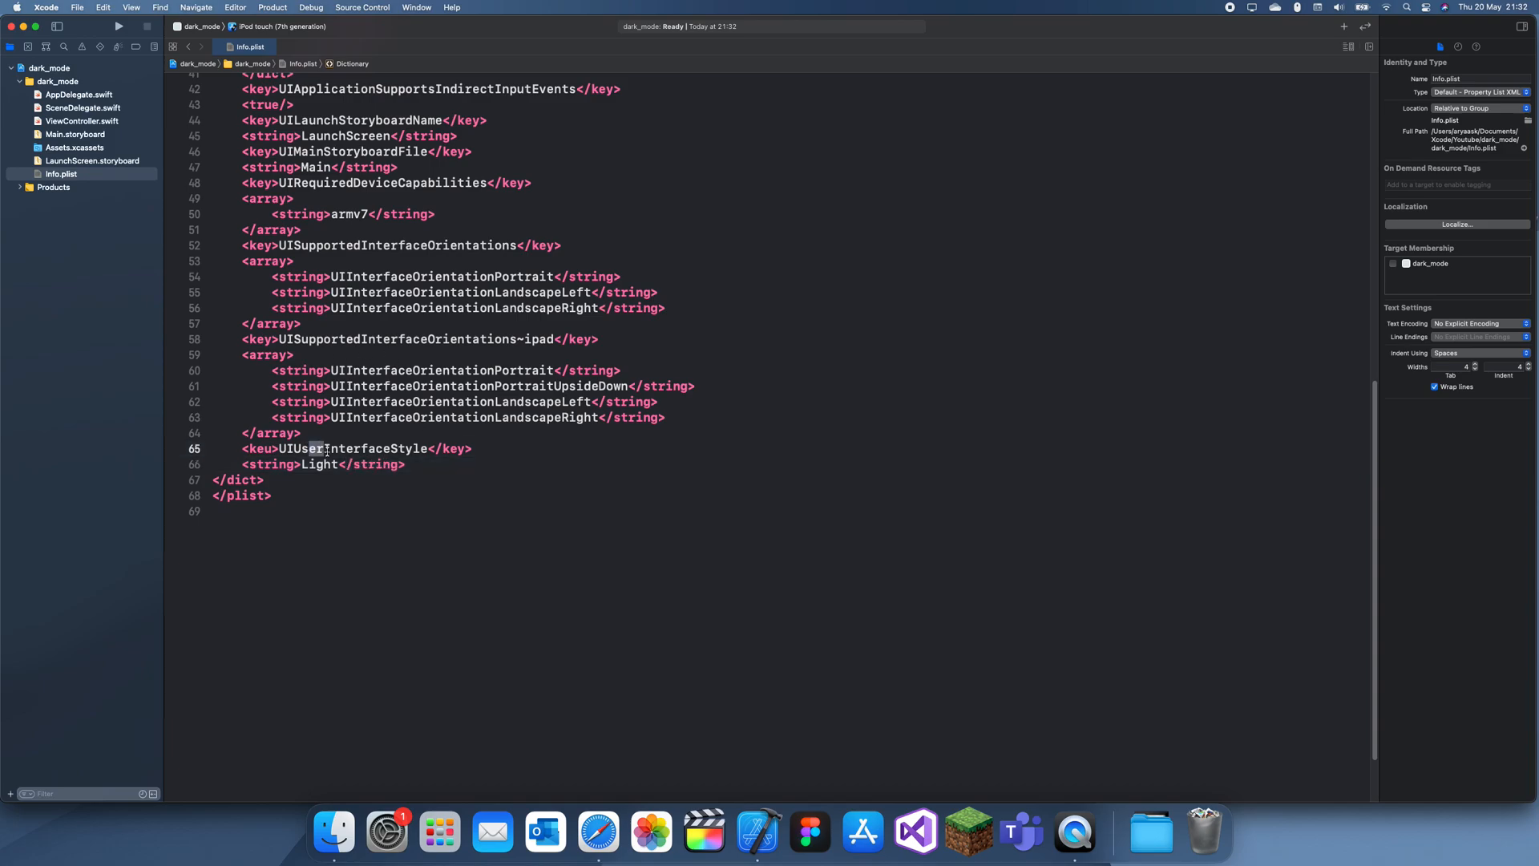
{"action": "right_click", "coordinate": [61, 173]}
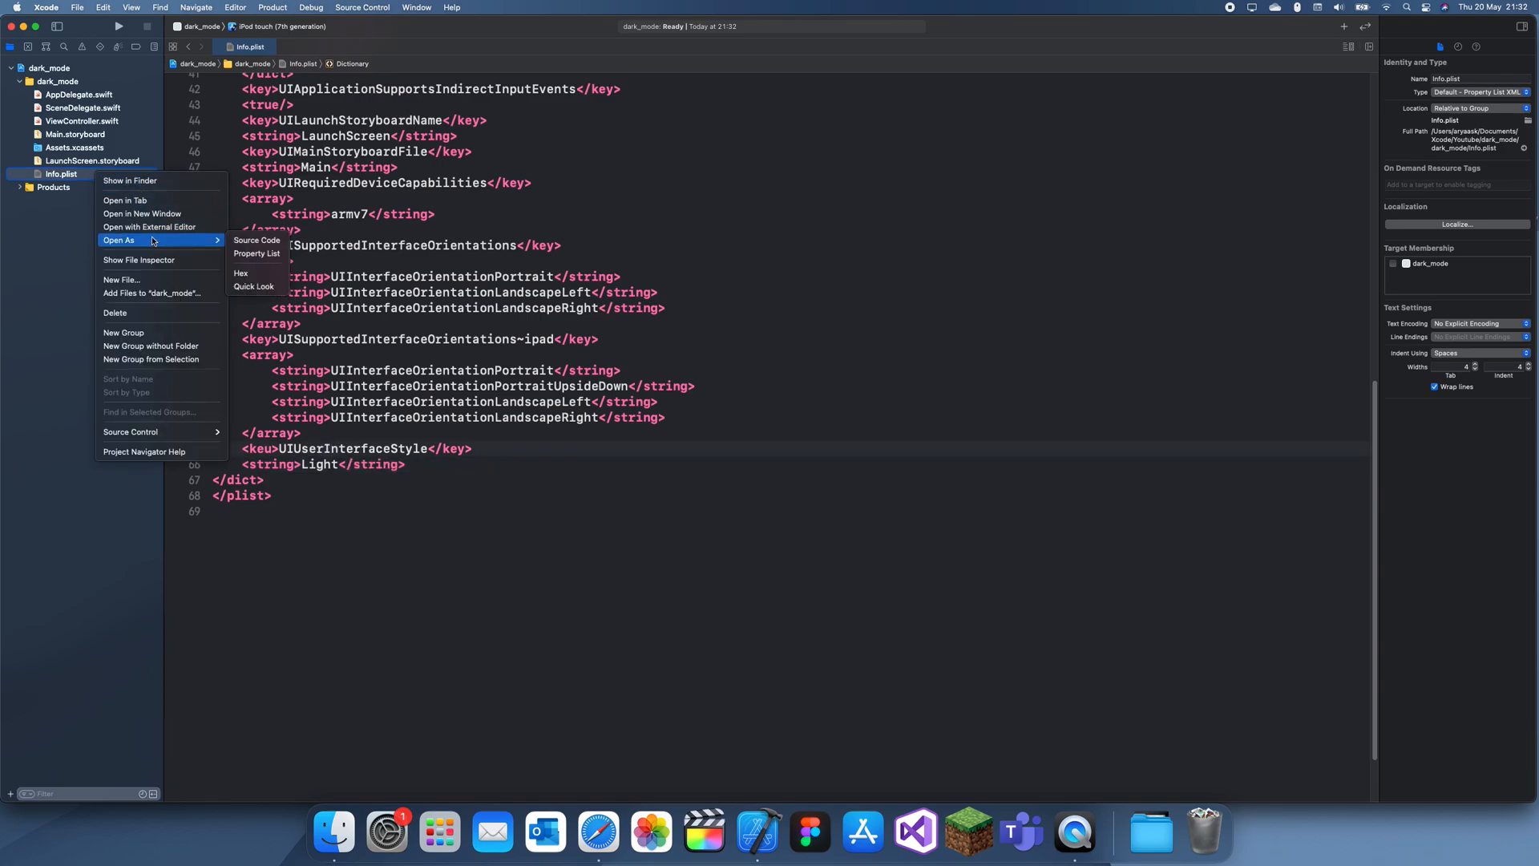
{"action": "left_click", "coordinate": [257, 253]}
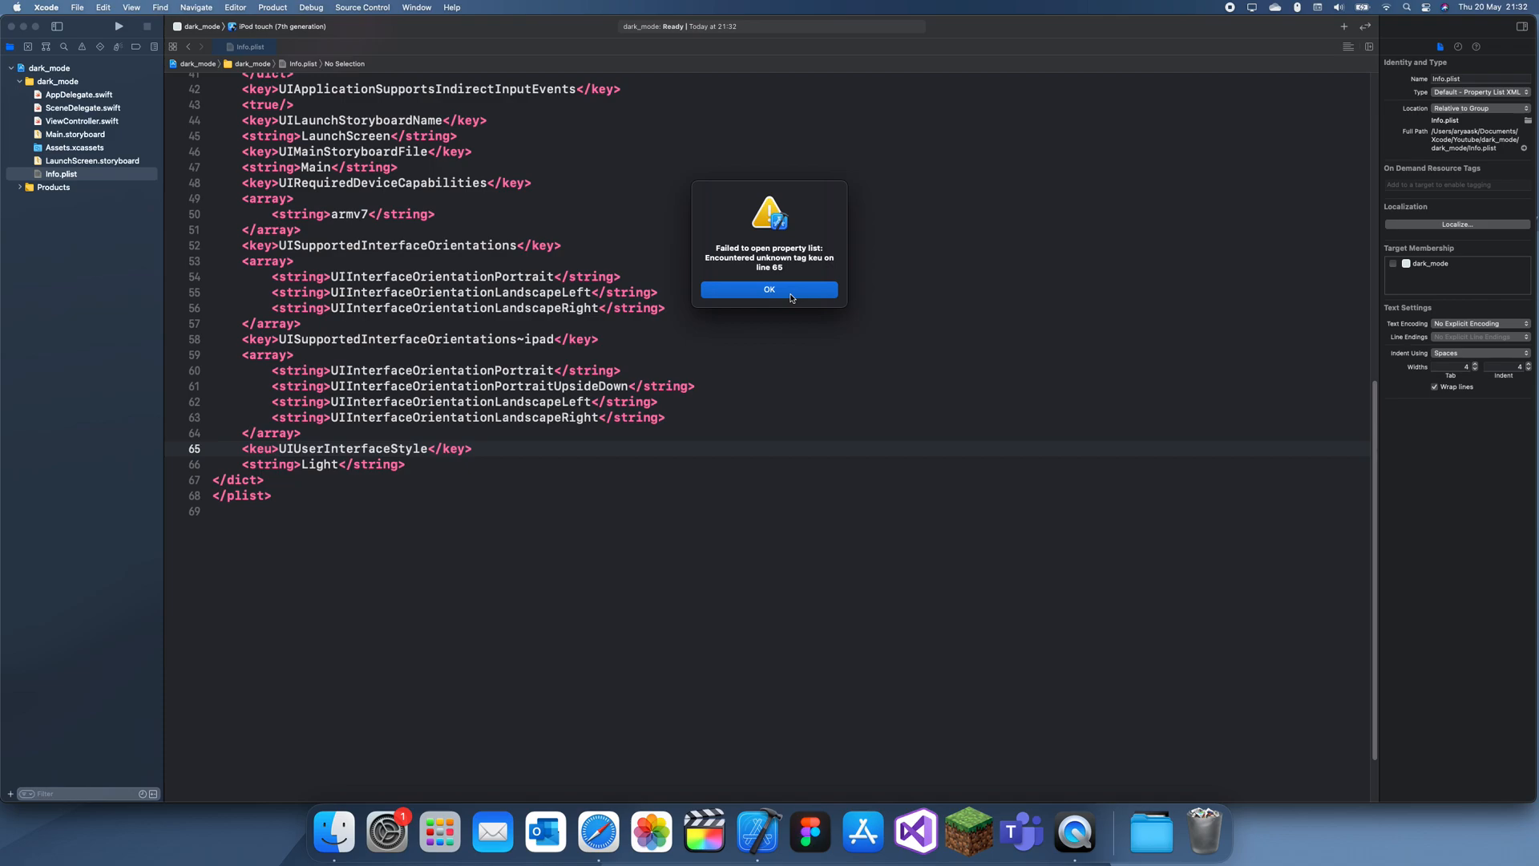
{"action": "left_click", "coordinate": [767, 291]}
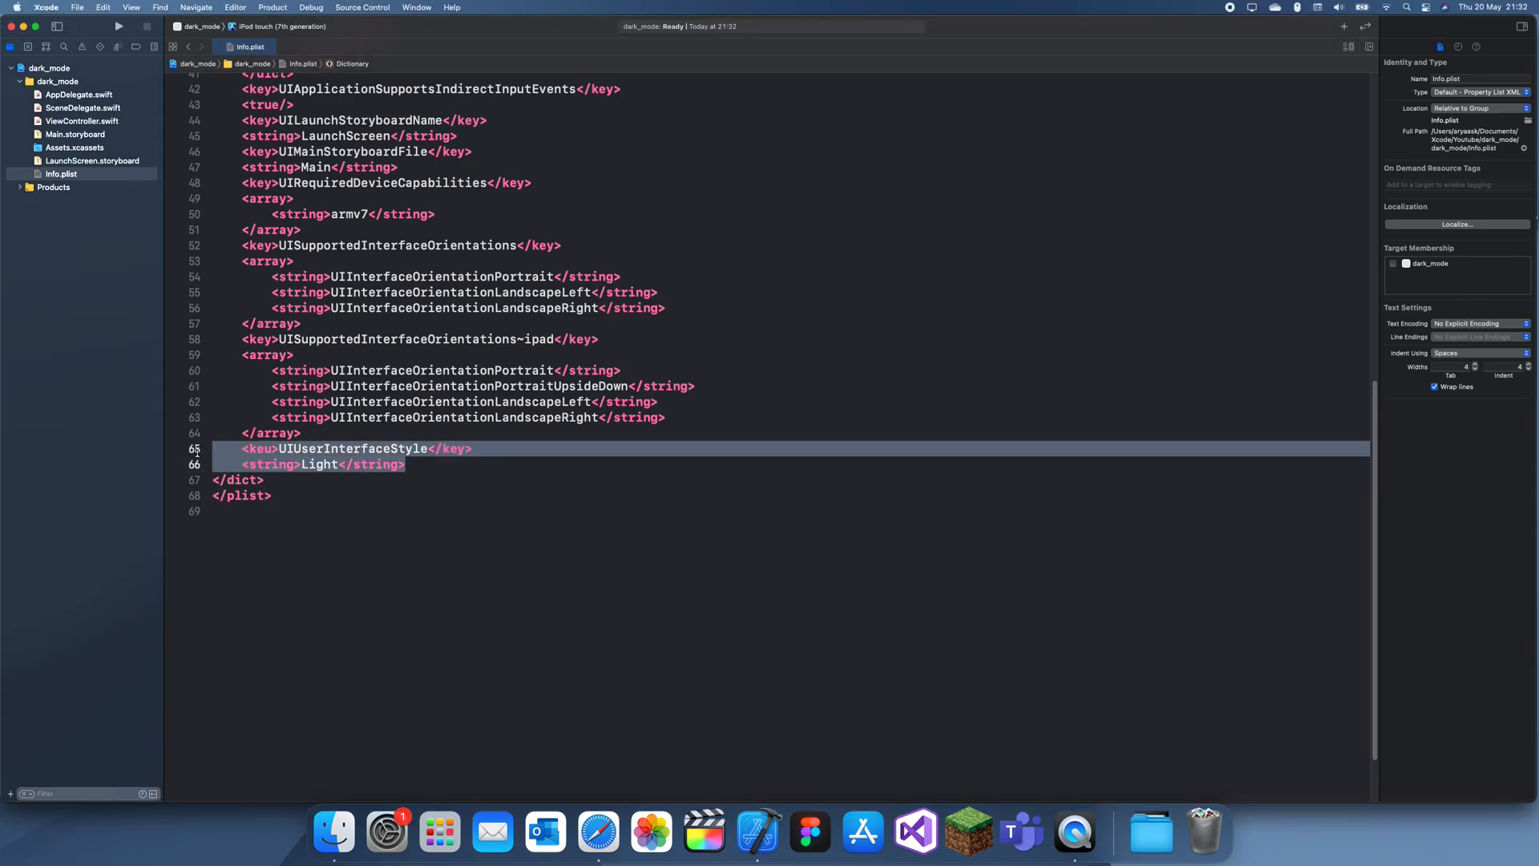
Step: Delete the hand-typed lines, reopen Info.plist as a property list and set Appearance to Light
{"action": "key", "text": "Delete"}
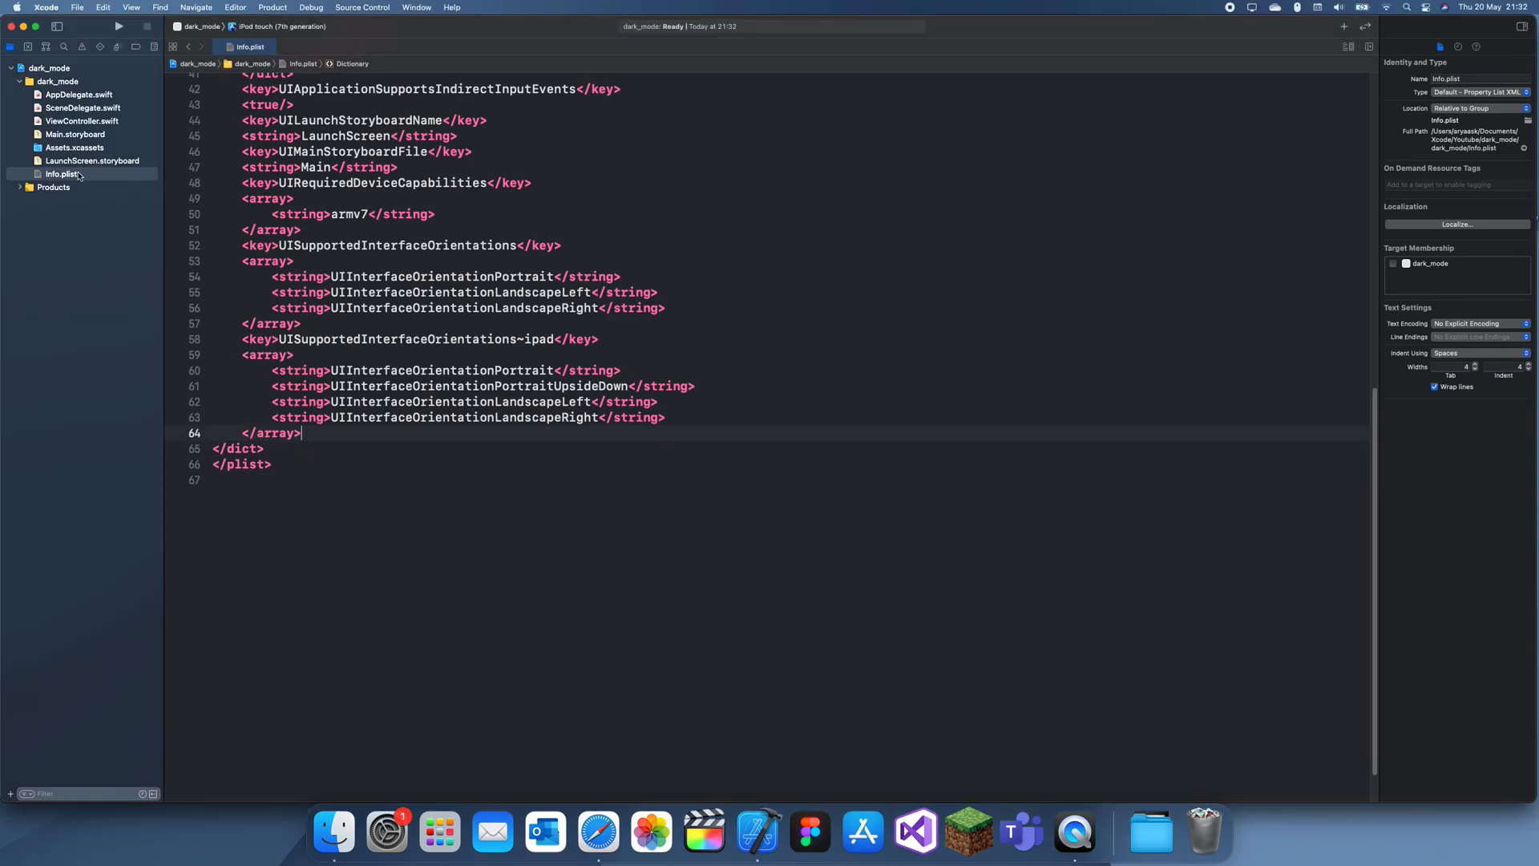
{"action": "right_click", "coordinate": [62, 173]}
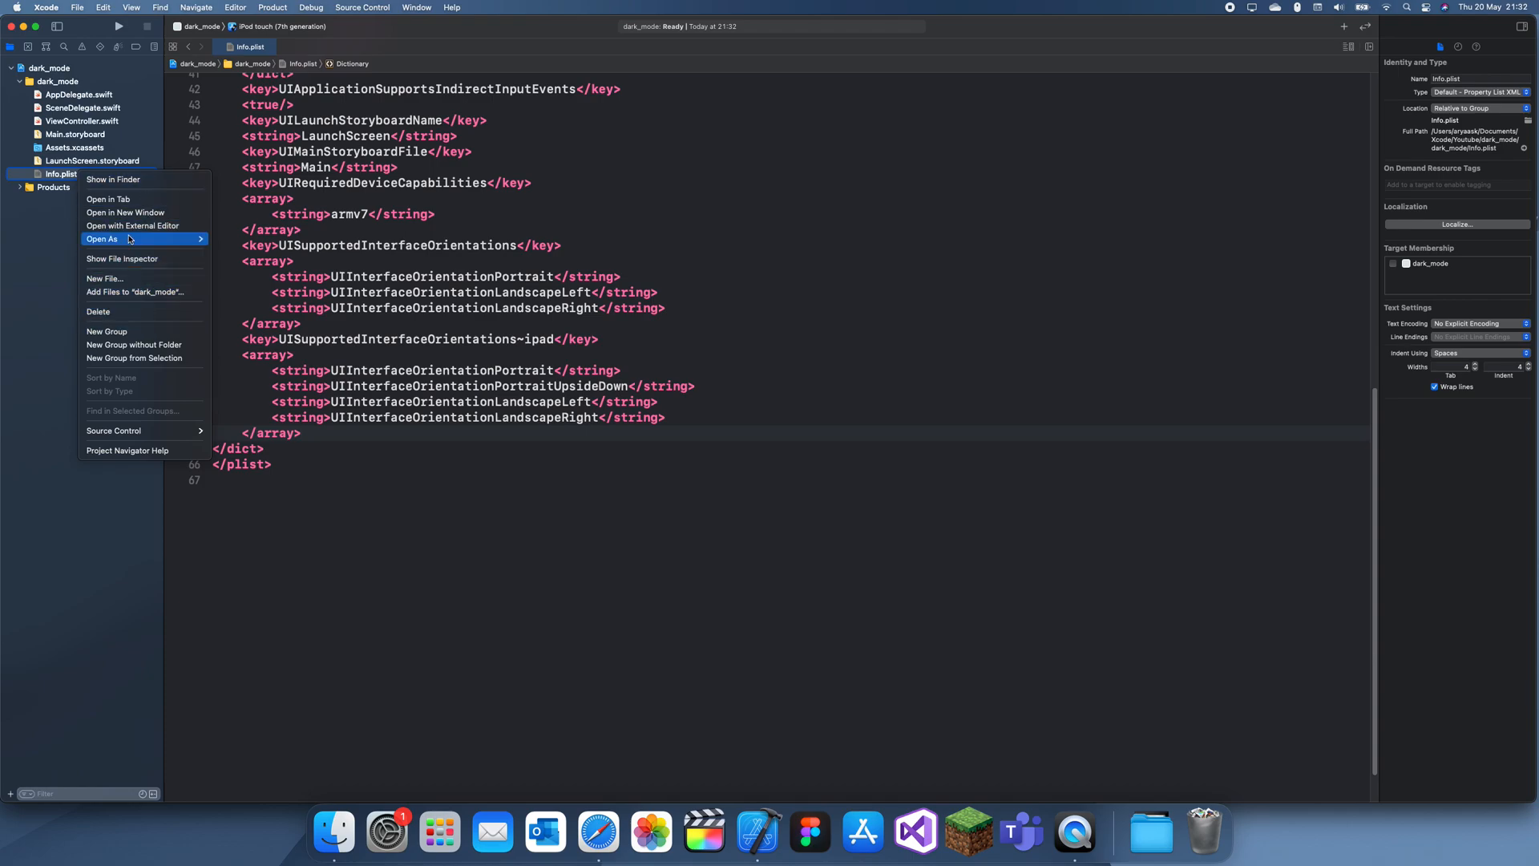
{"action": "left_click", "coordinate": [101, 239]}
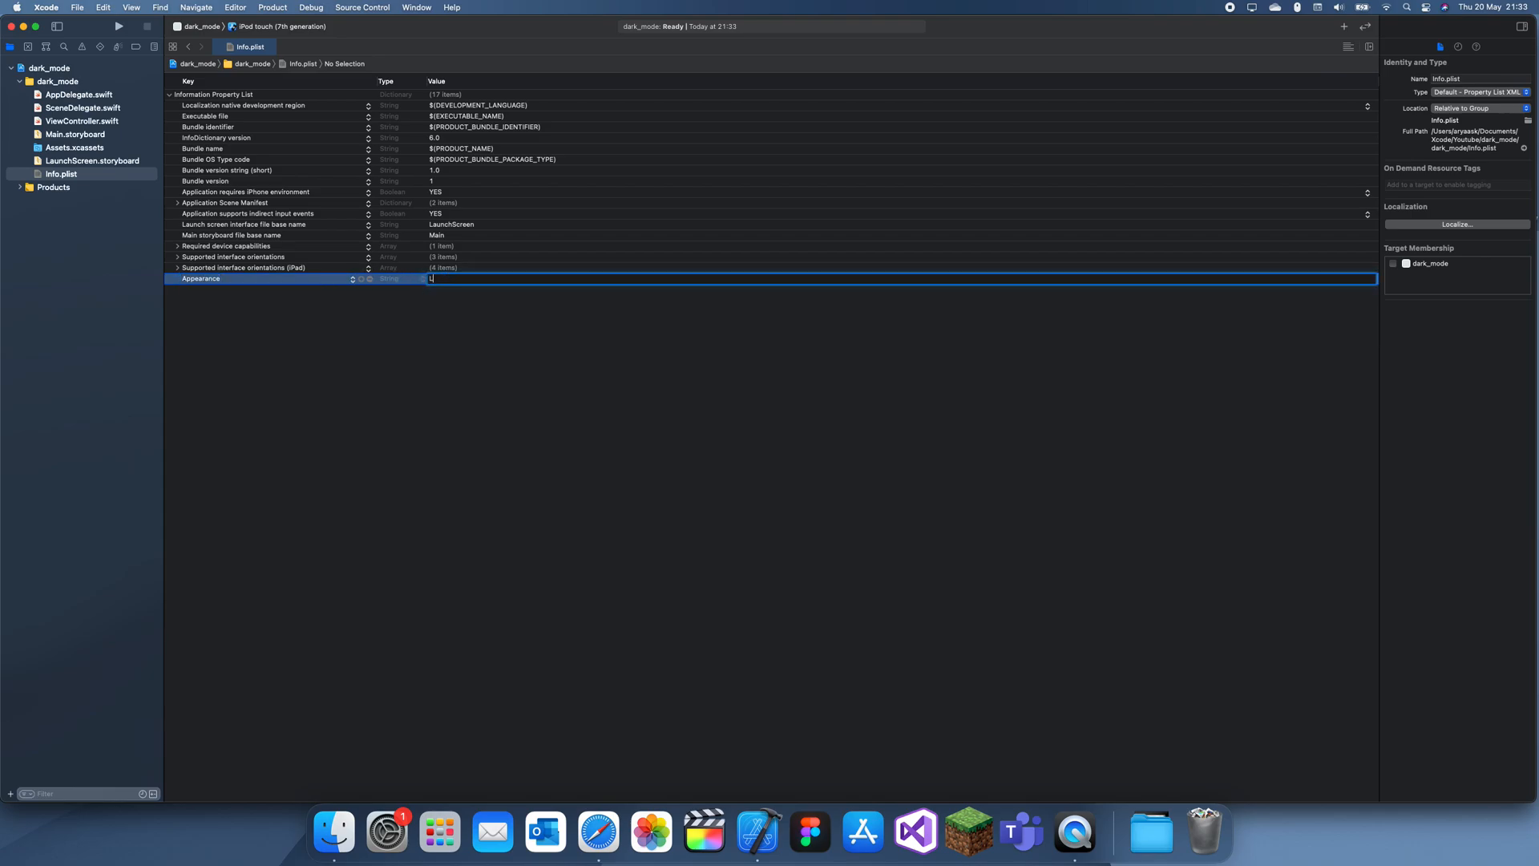
{"action": "type", "text": "Light"}
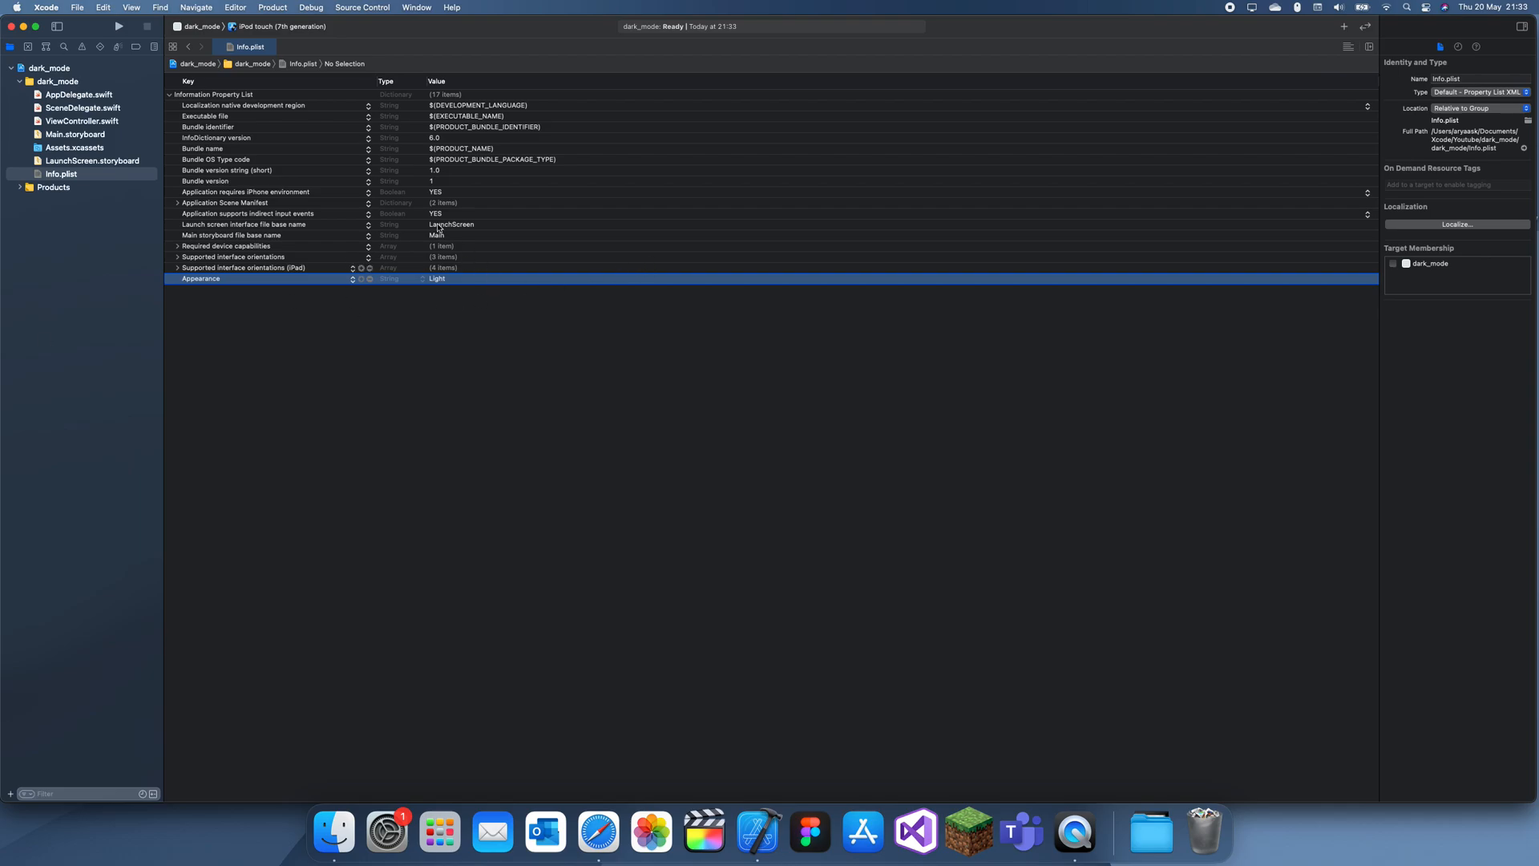
{"action": "left_click", "coordinate": [285, 28]}
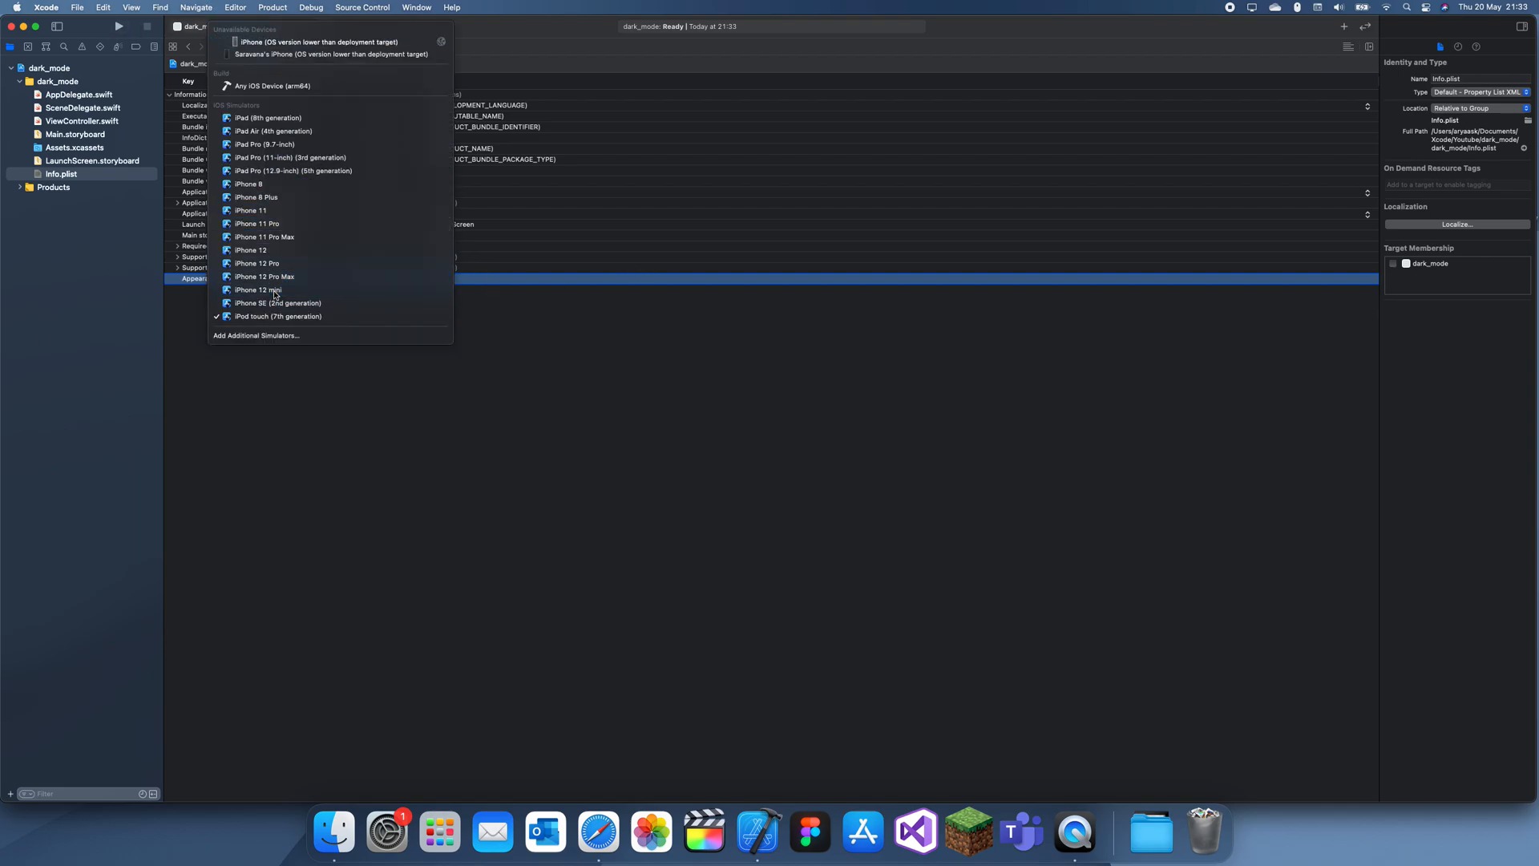
Step: Run the app on the iPhone 12 mini simulator with the Appearance value entered as Light
{"action": "left_click", "coordinate": [256, 290]}
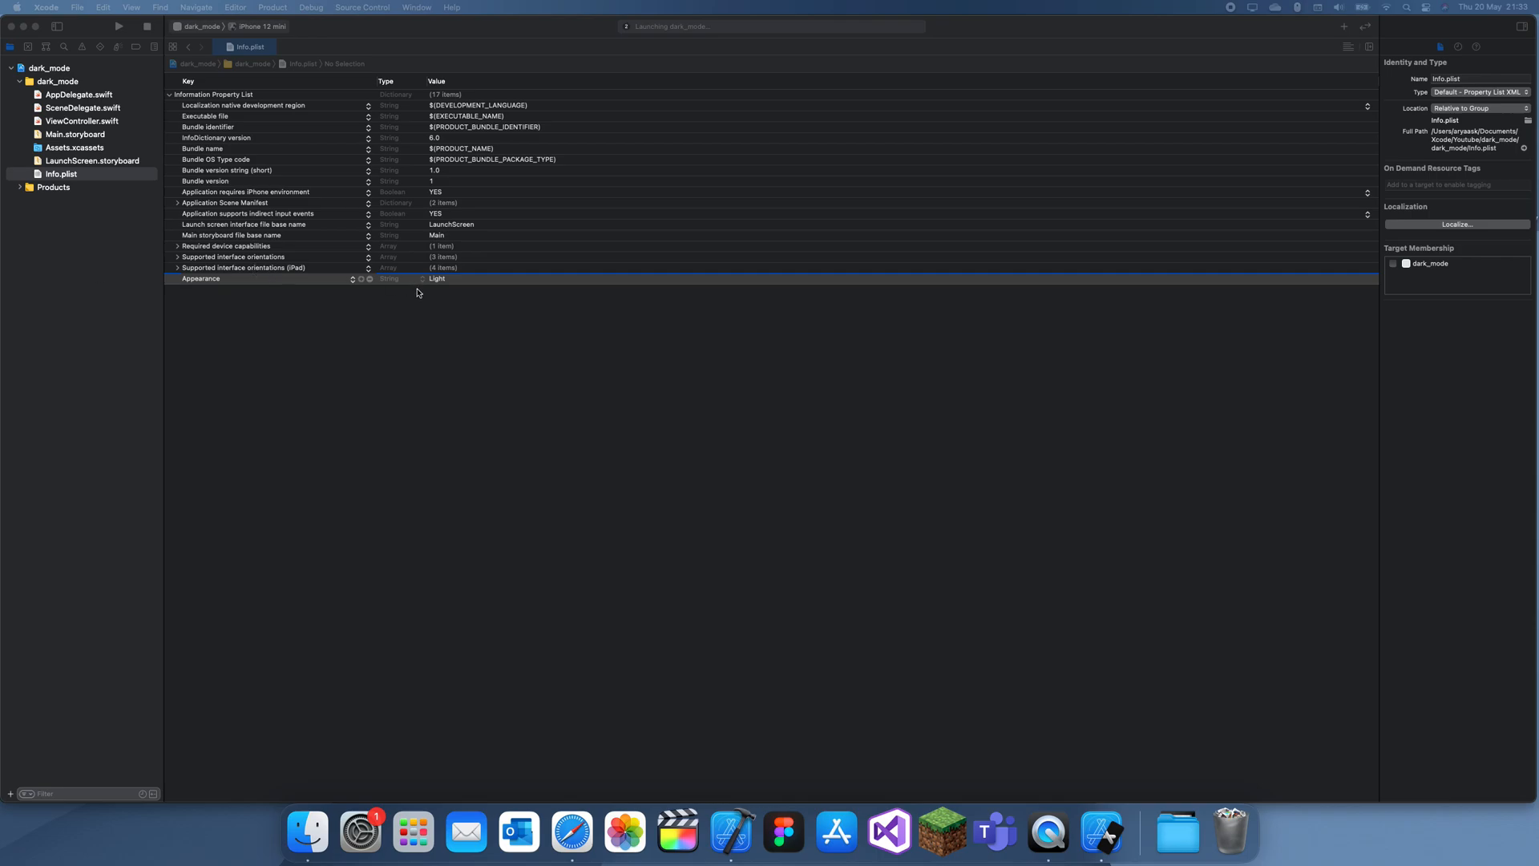
{"action": "double_click", "coordinate": [434, 279]}
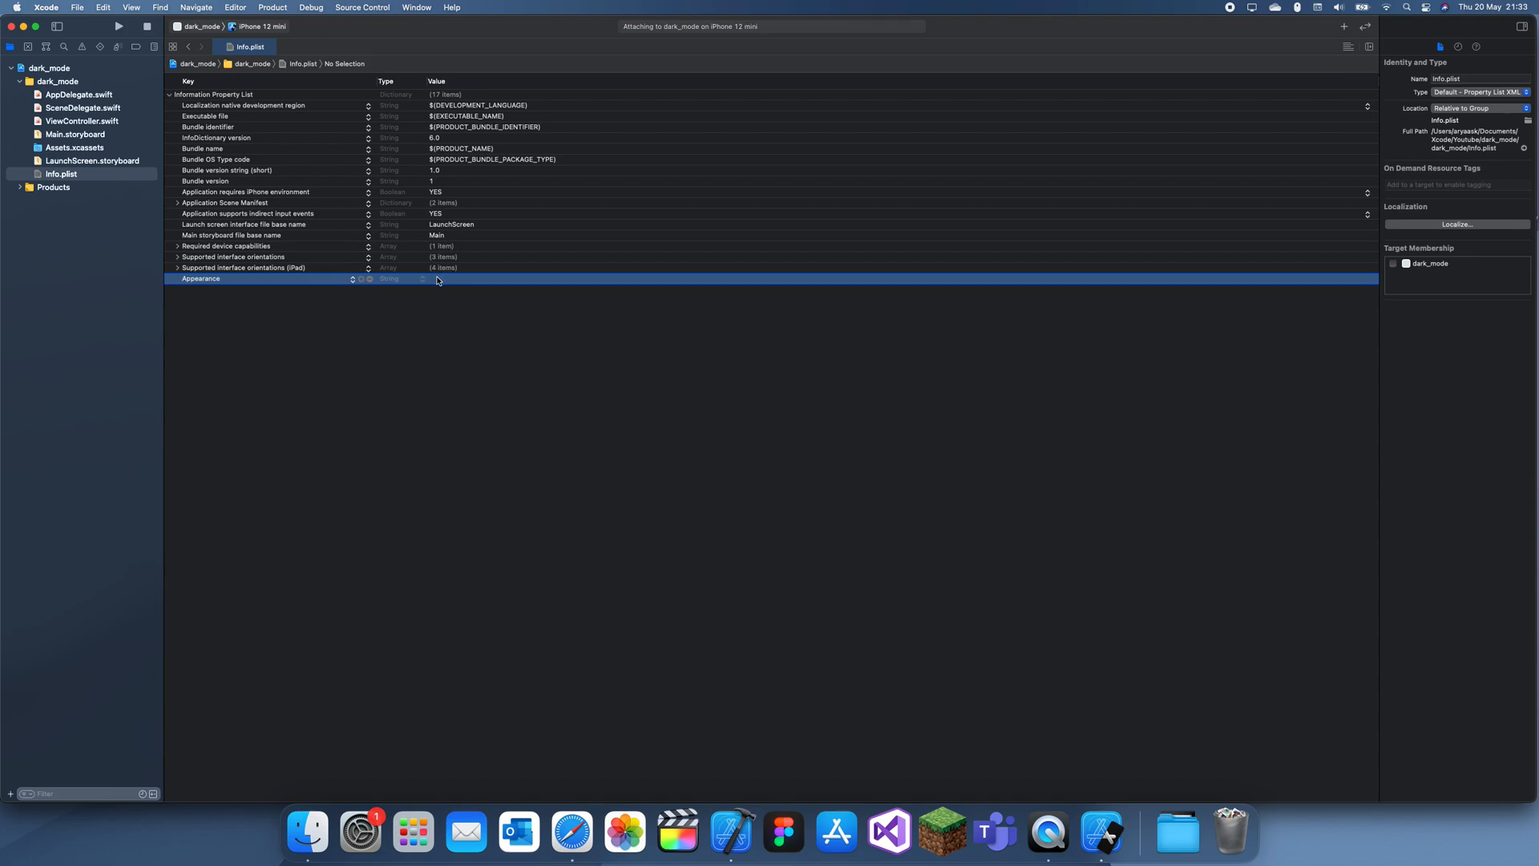
{"action": "type", "text": "Light"}
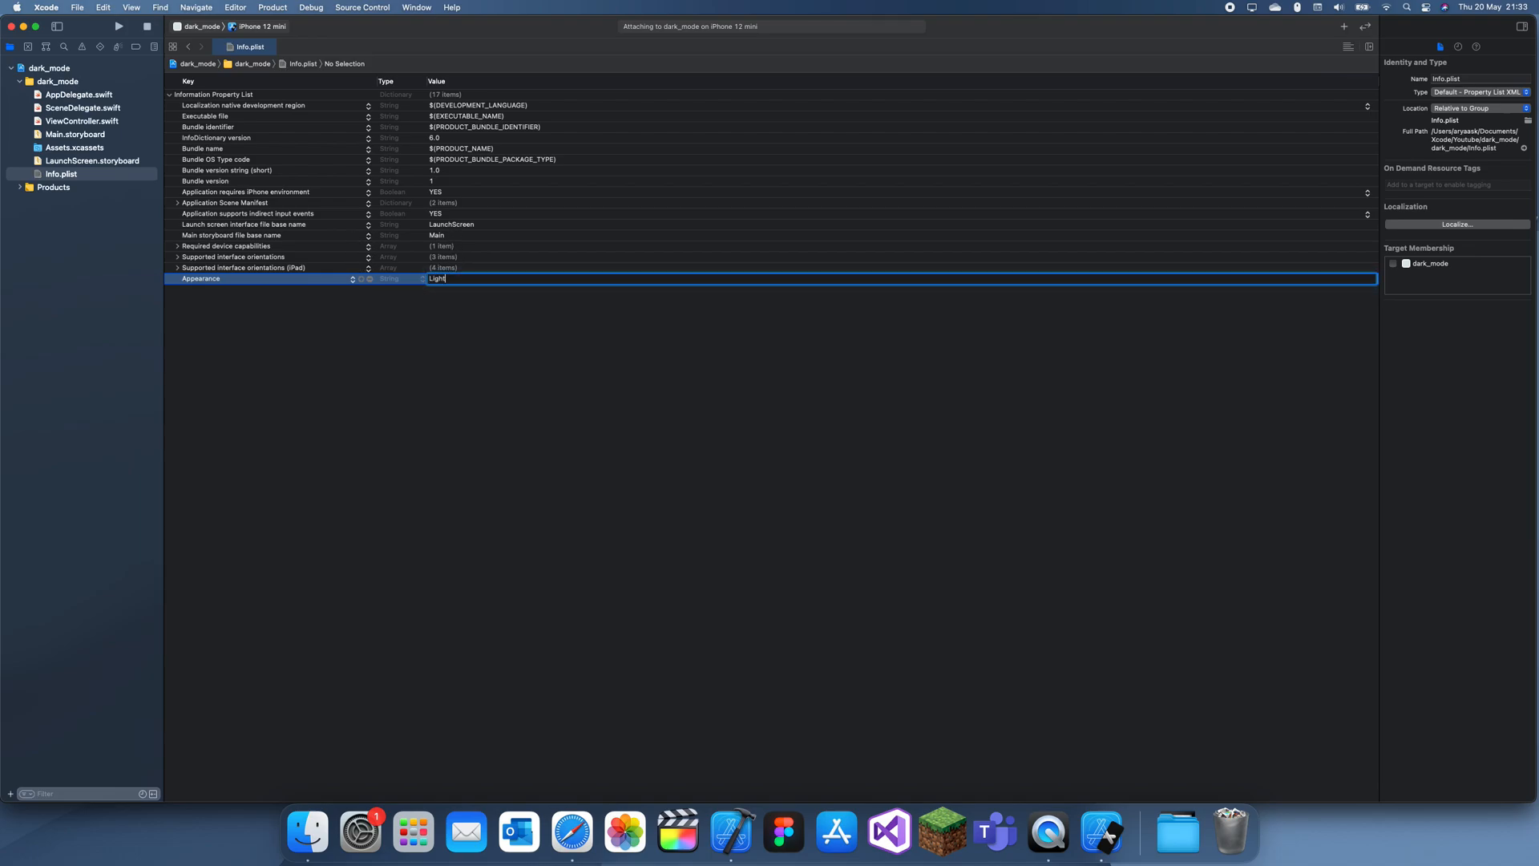
{"action": "left_click", "coordinate": [117, 25]}
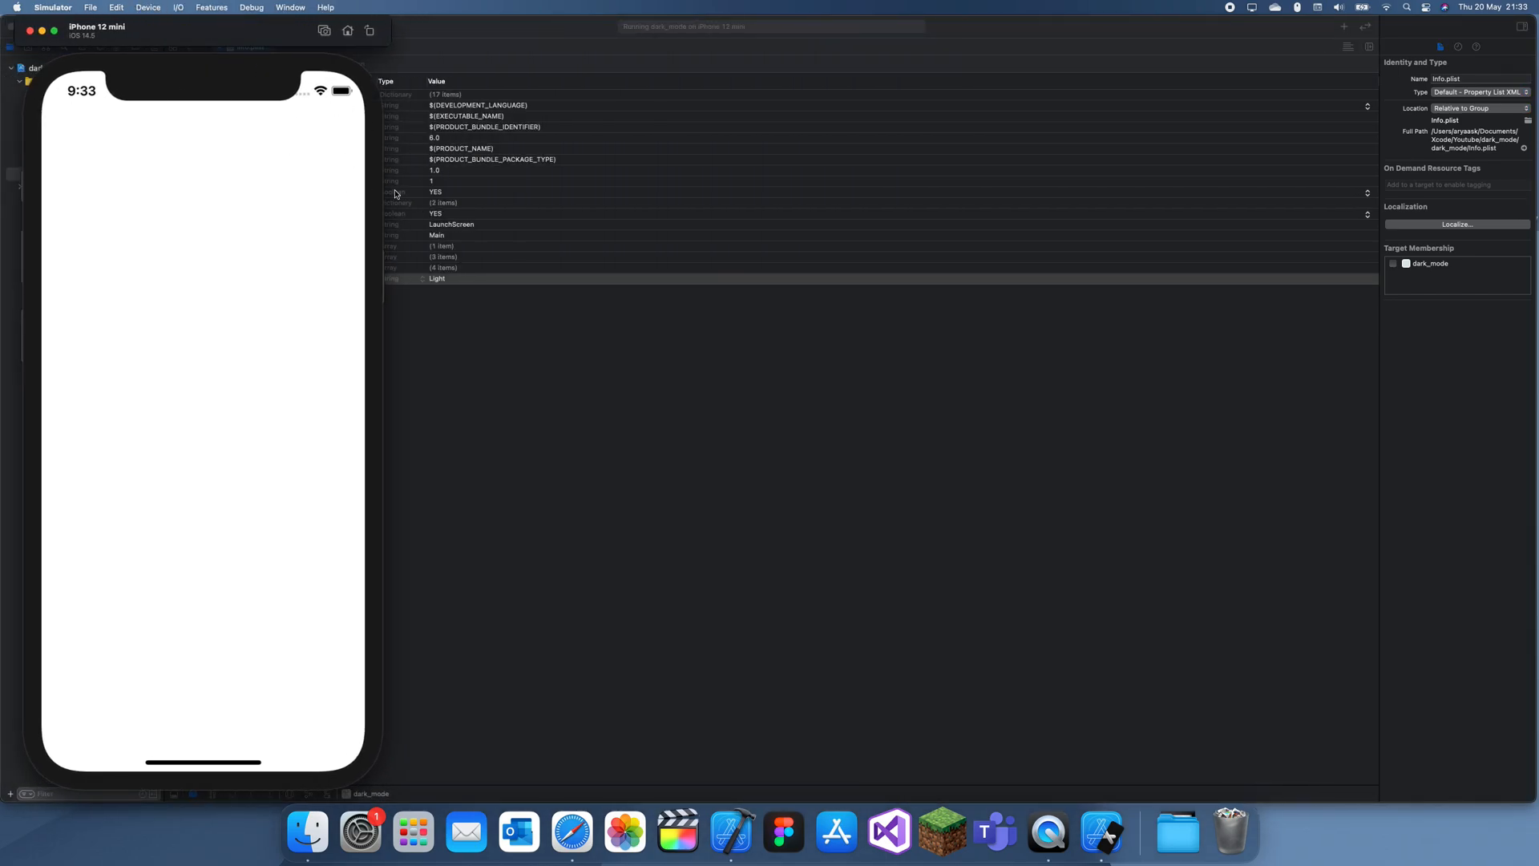
{"action": "mouse_move", "coordinate": [308, 106]}
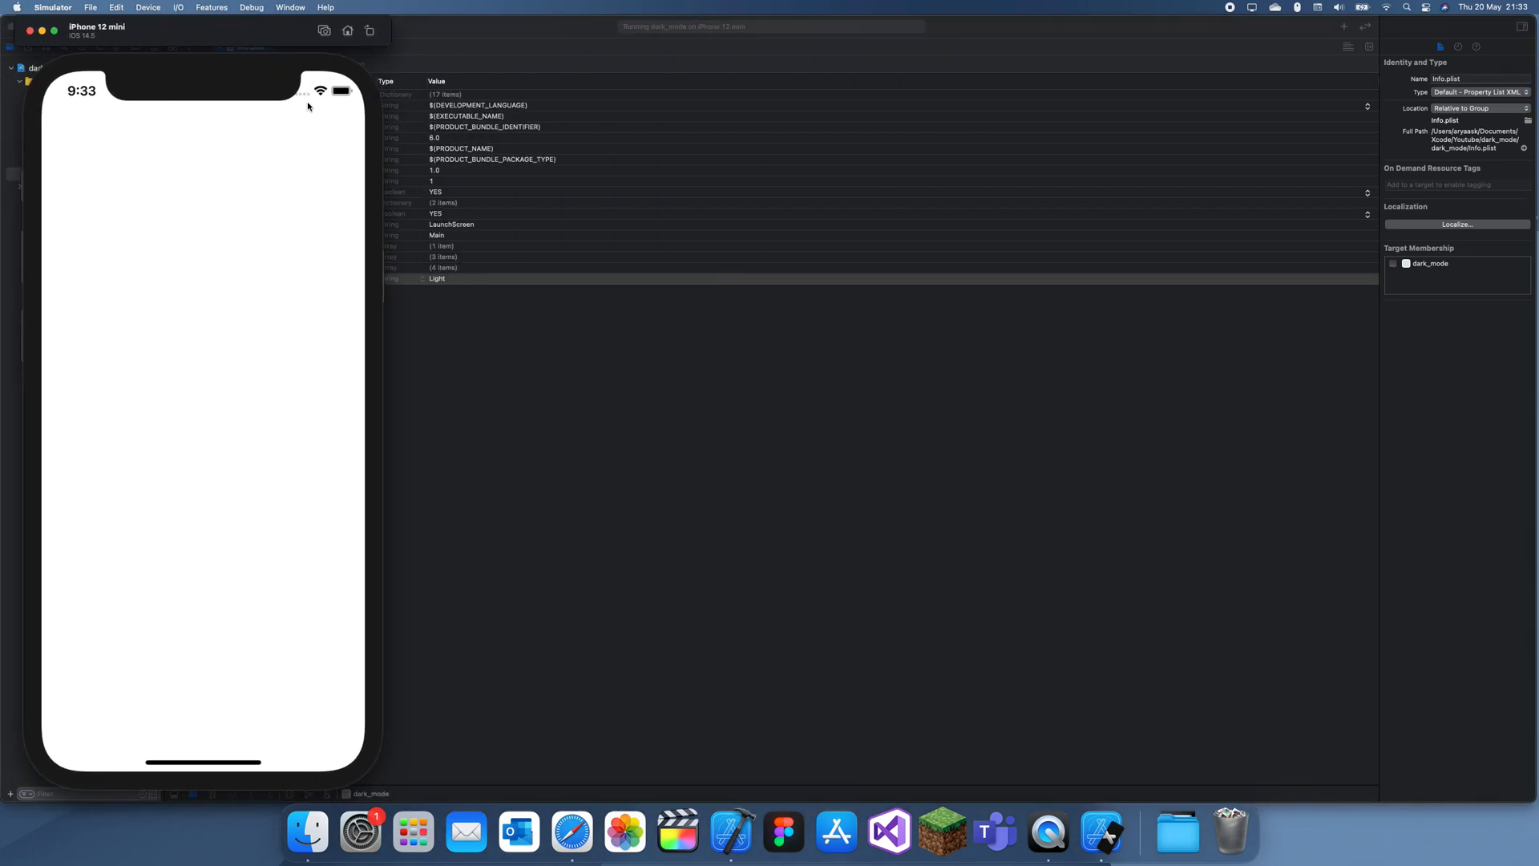
{"action": "mouse_move", "coordinate": [601, 269]}
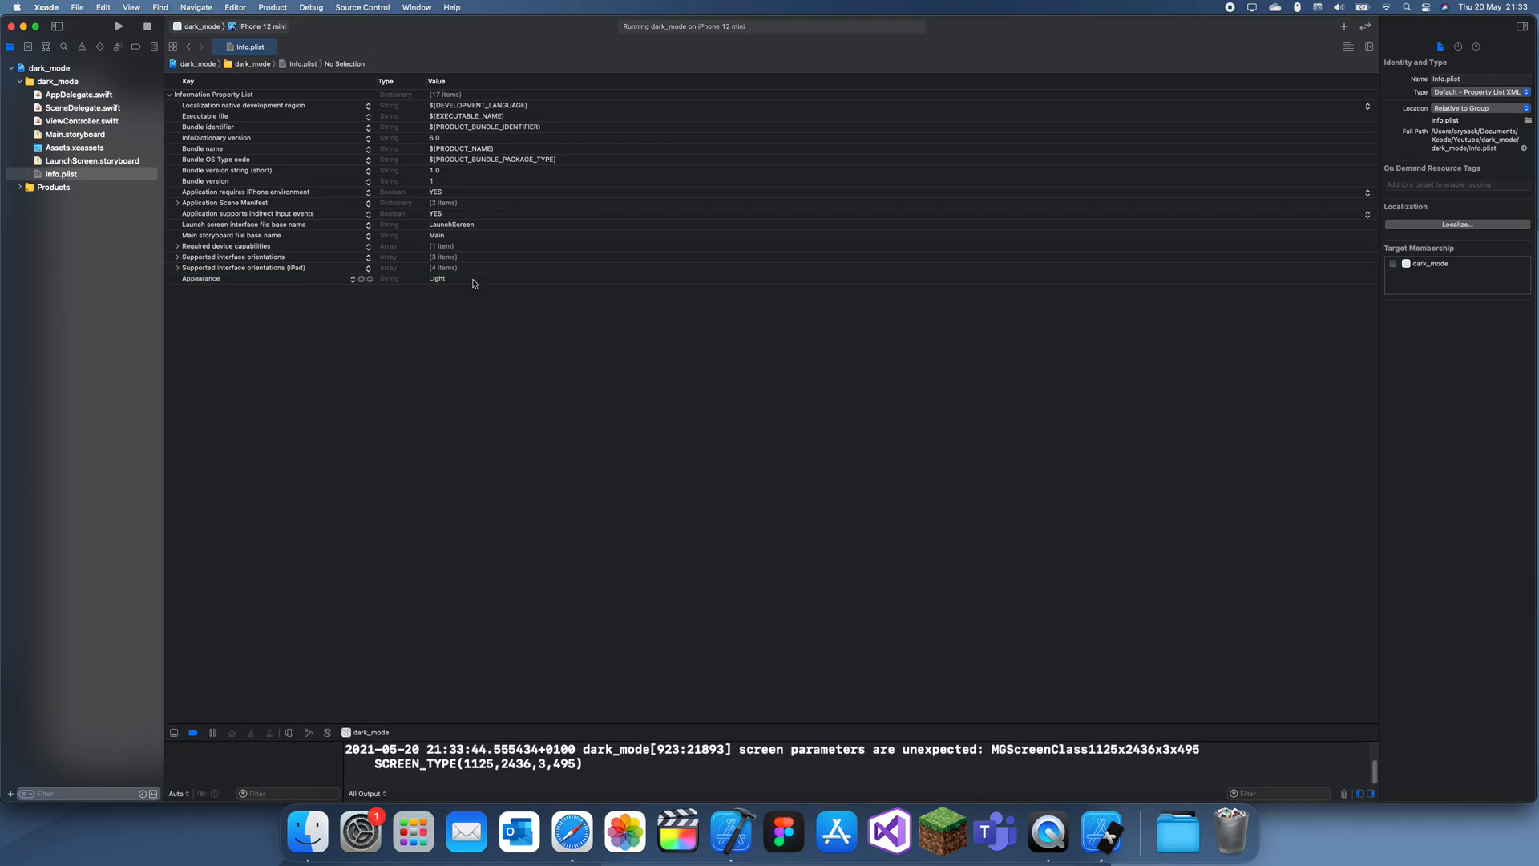
Step: Change the Appearance value from Light to Dark so the app relaunches with a black screen
{"action": "left_click", "coordinate": [436, 278]}
{"action": "type", "text": "Dark"}
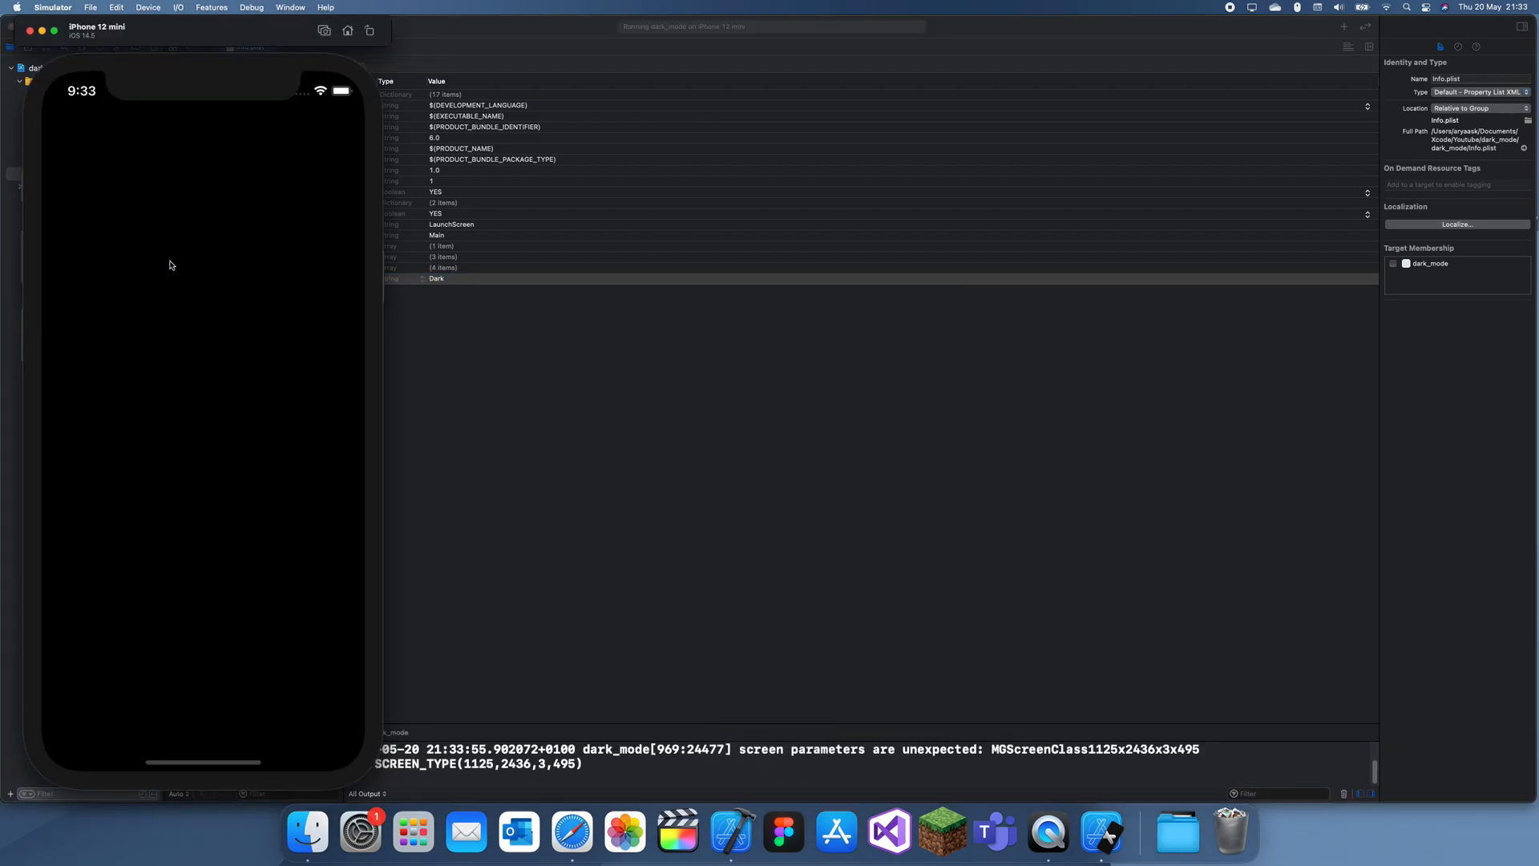
{"action": "mouse_move", "coordinate": [355, 398]}
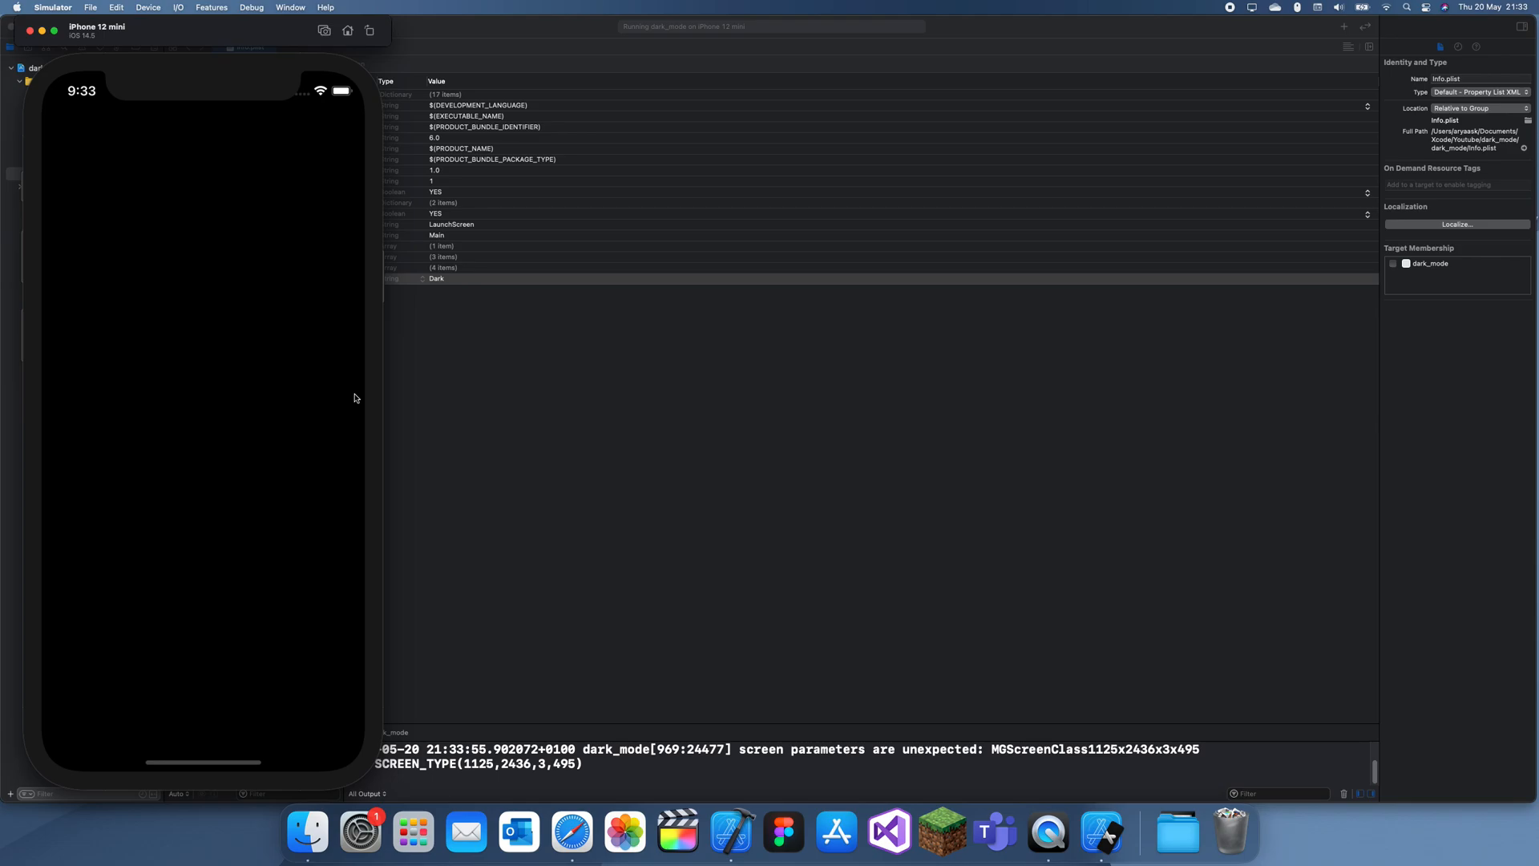
{"action": "mouse_move", "coordinate": [1116, 131]}
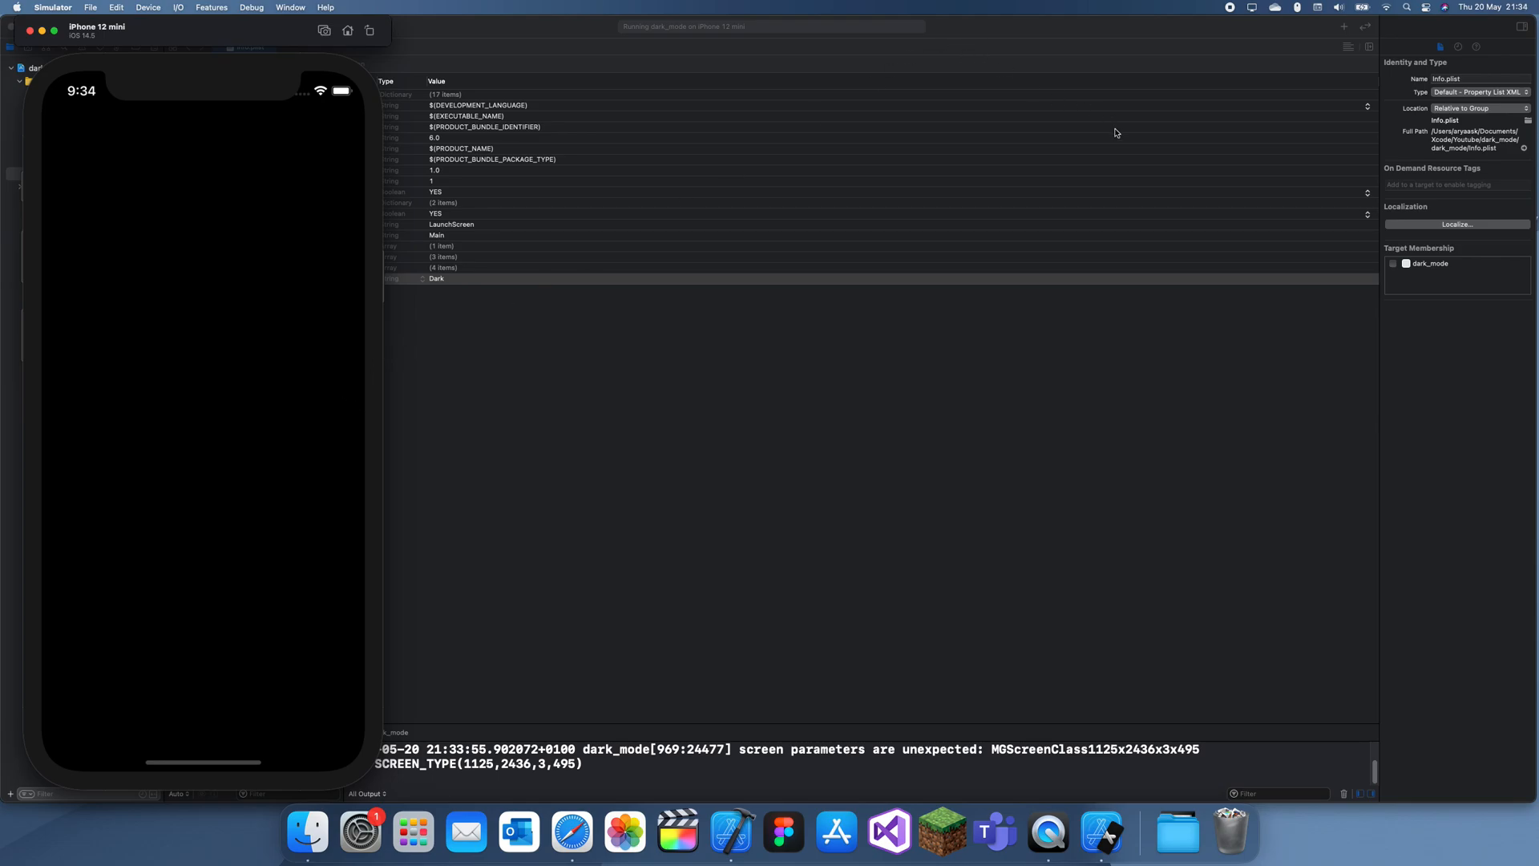